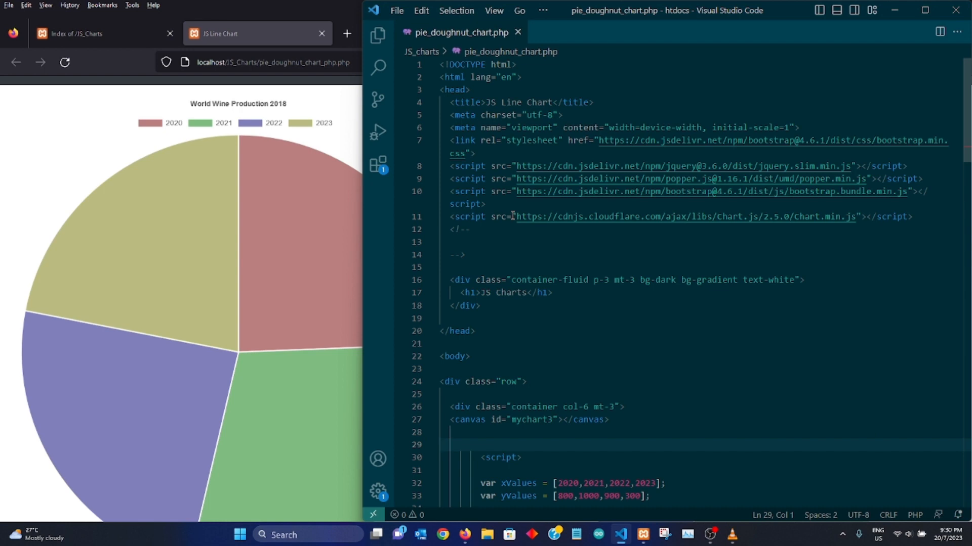
mouse_move(266, 217)
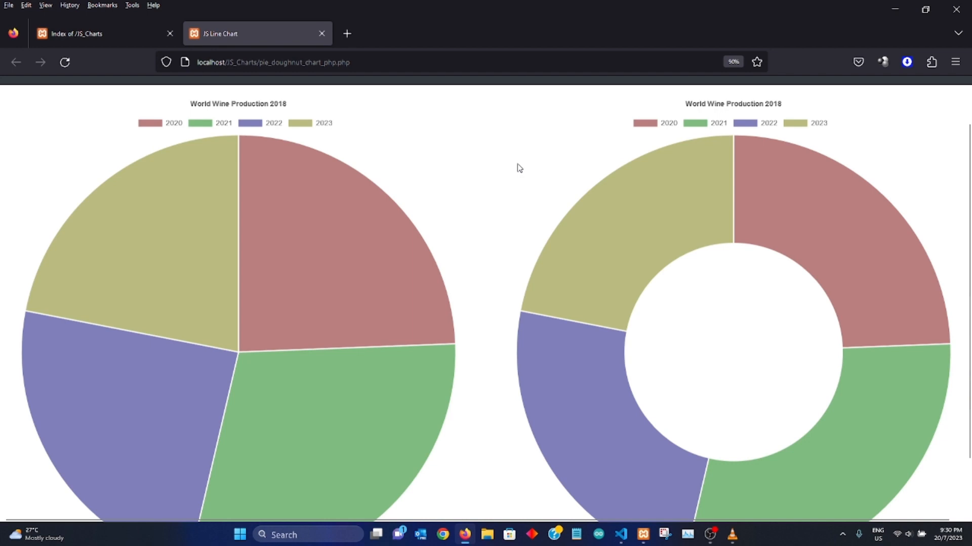
mouse_move(529, 184)
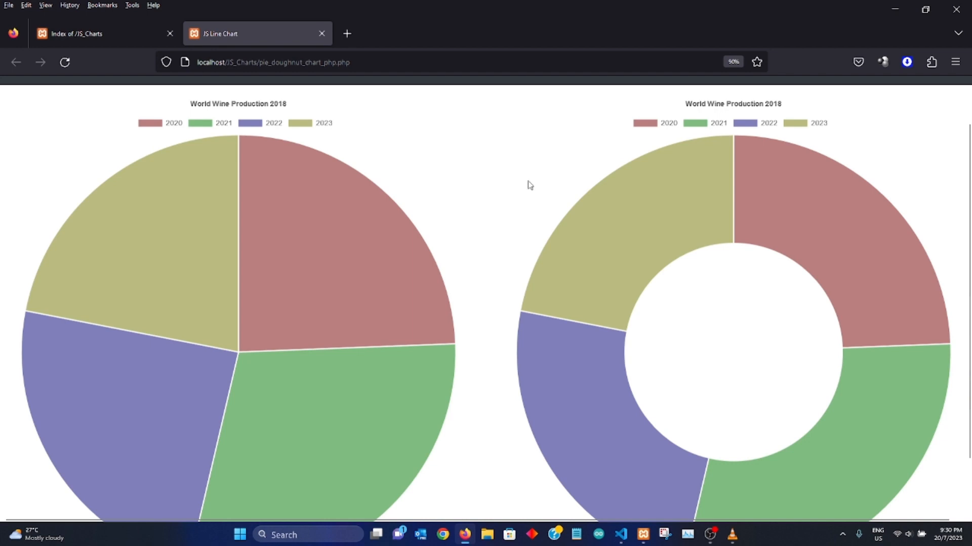
mouse_move(529, 214)
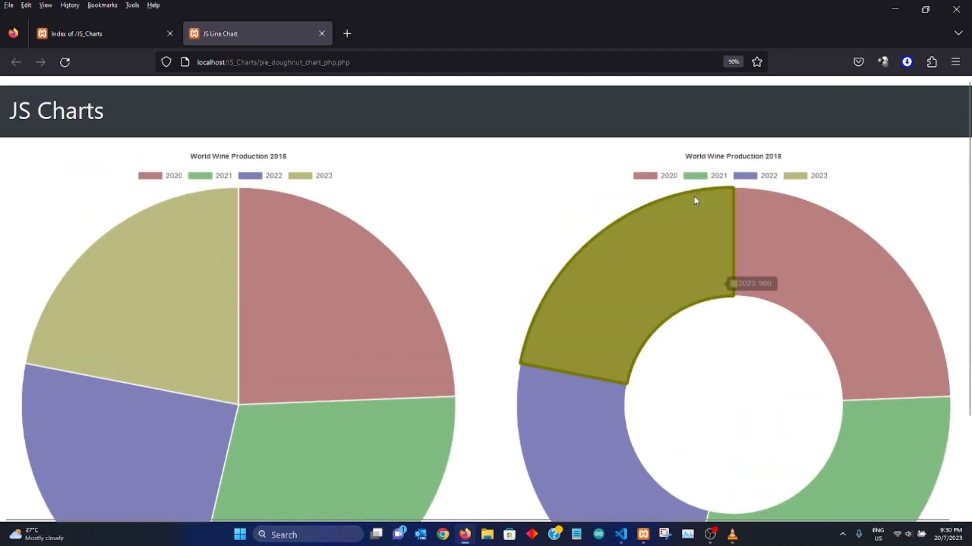
scroll(up, 3)
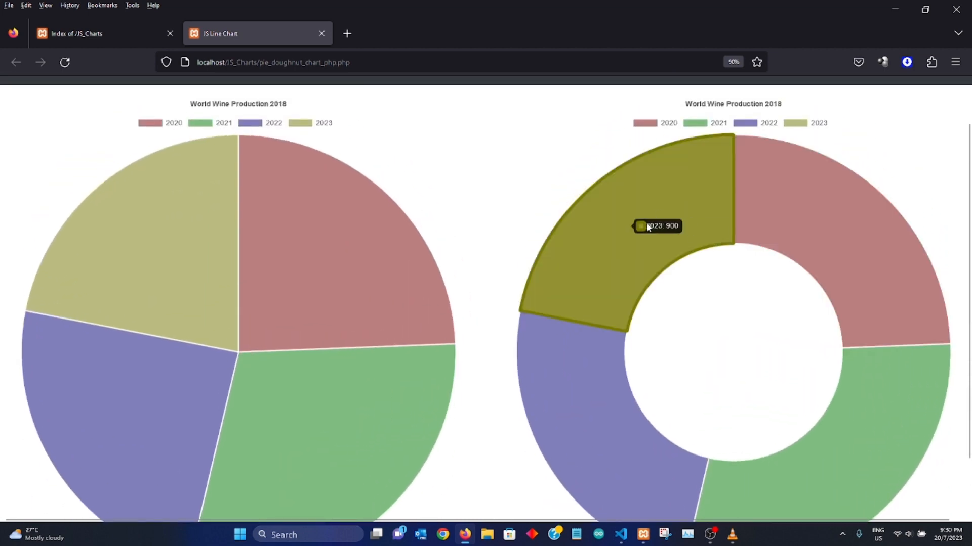
mouse_move(477, 267)
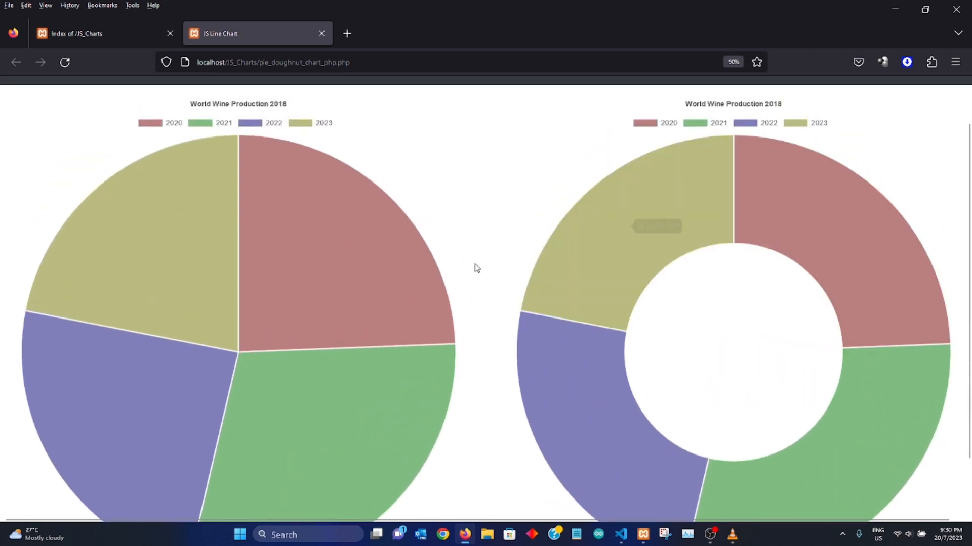
mouse_move(458, 242)
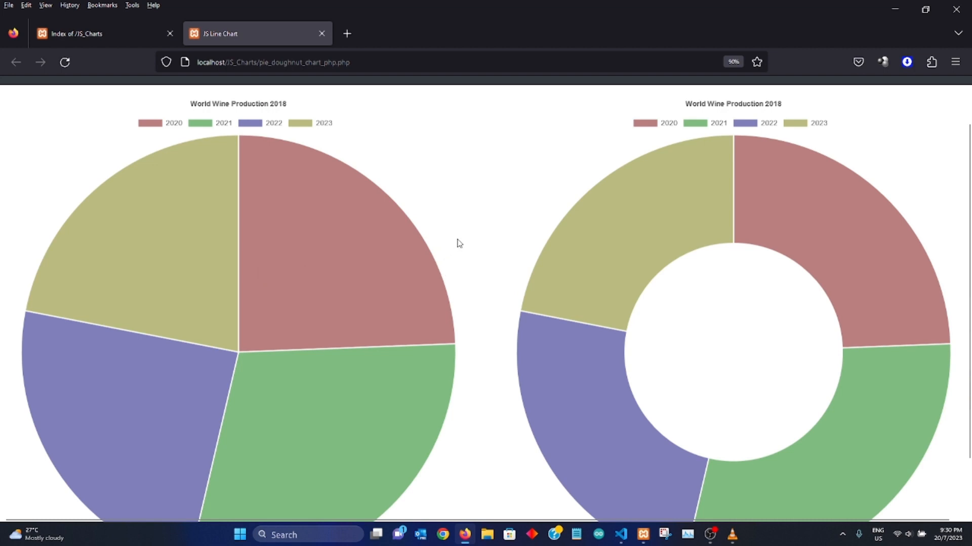
mouse_move(540, 202)
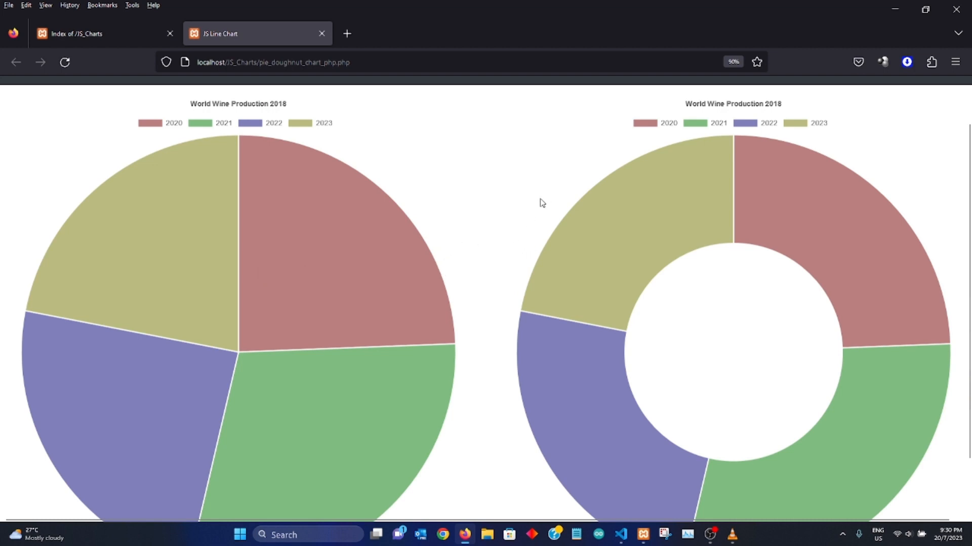
mouse_move(527, 226)
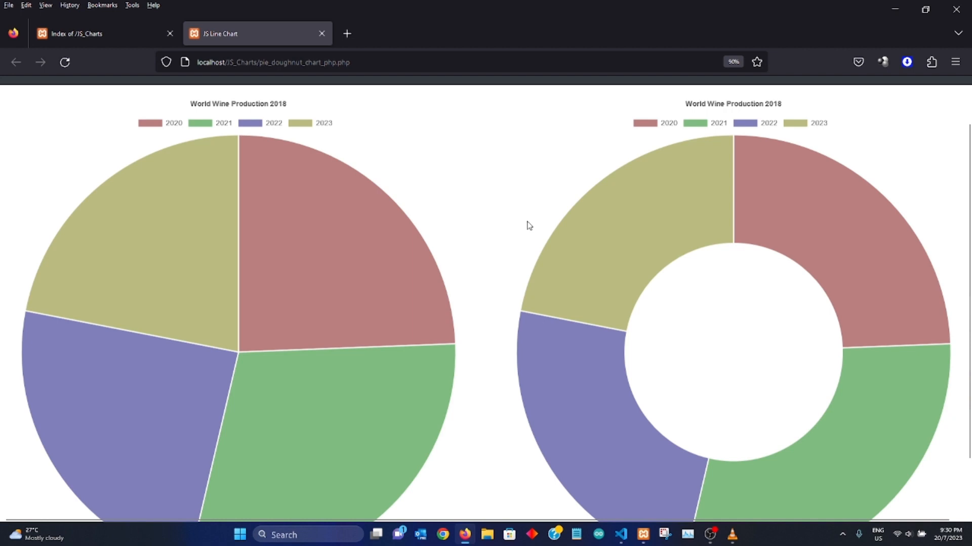
mouse_move(516, 225)
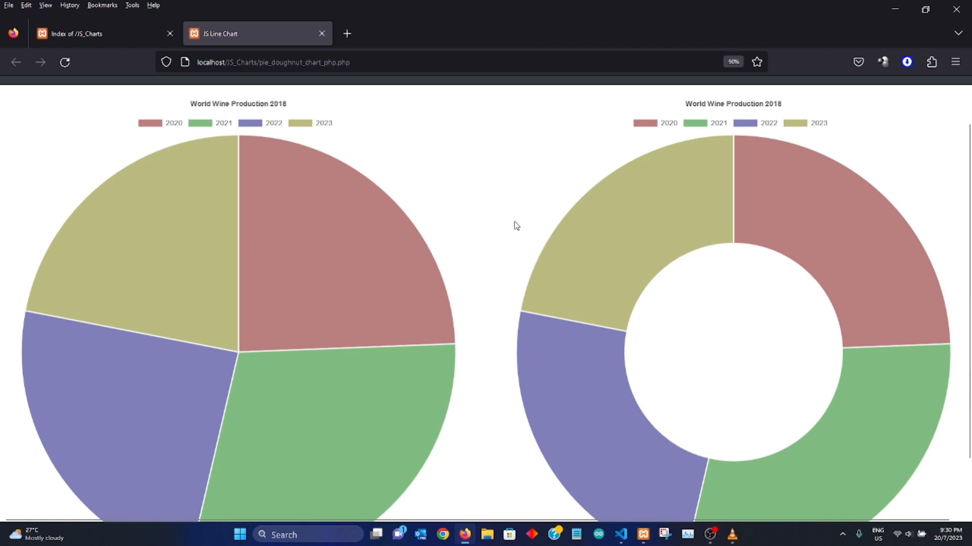
mouse_move(506, 225)
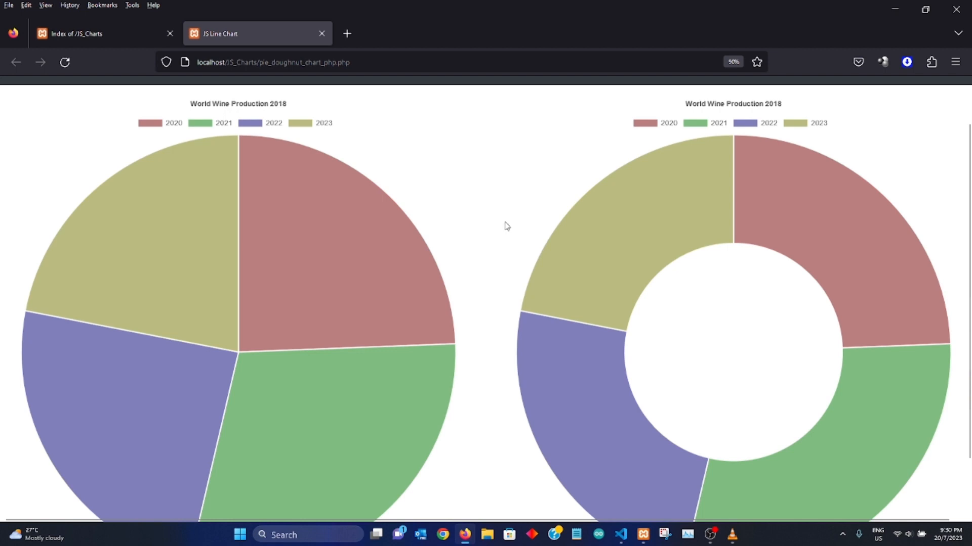
mouse_move(498, 250)
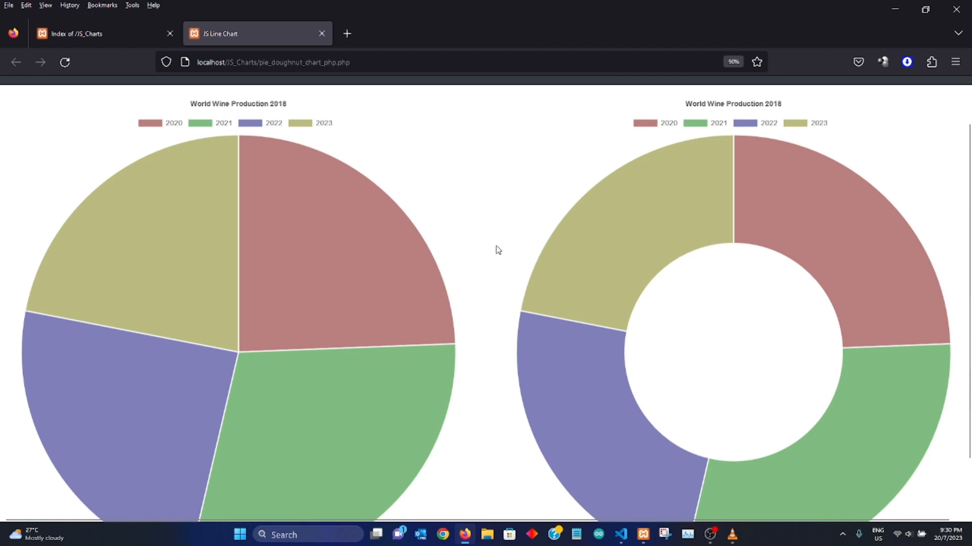
mouse_move(703, 147)
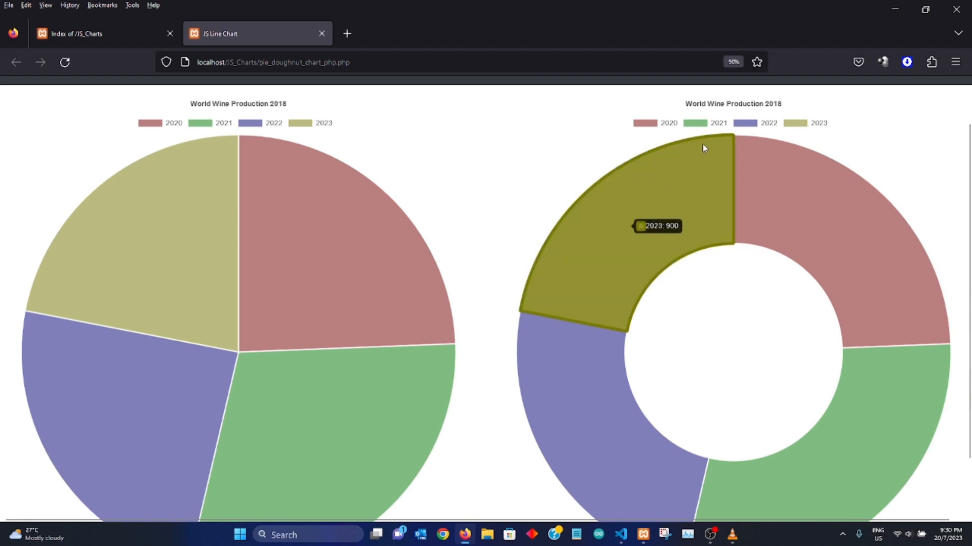
mouse_move(438, 147)
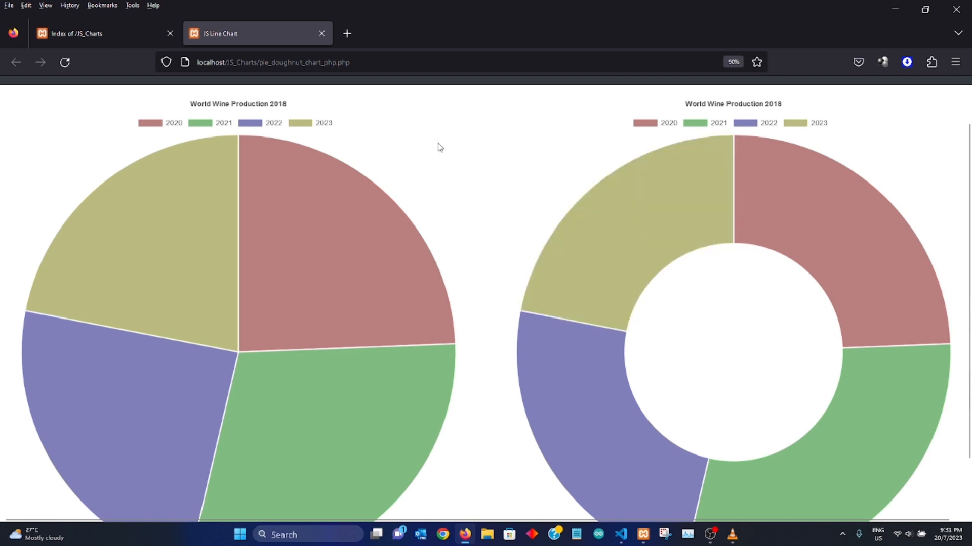
mouse_move(459, 244)
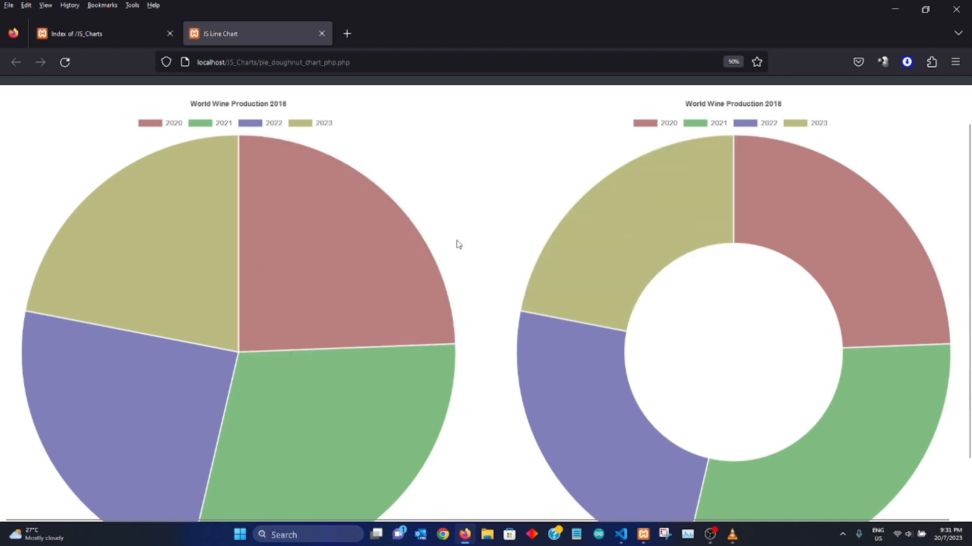
scroll(up, 3)
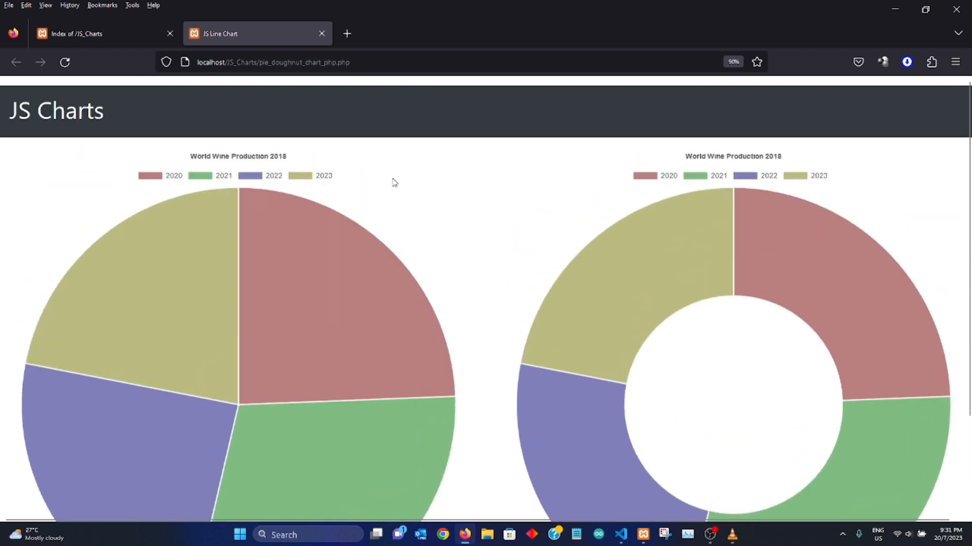
mouse_move(528, 259)
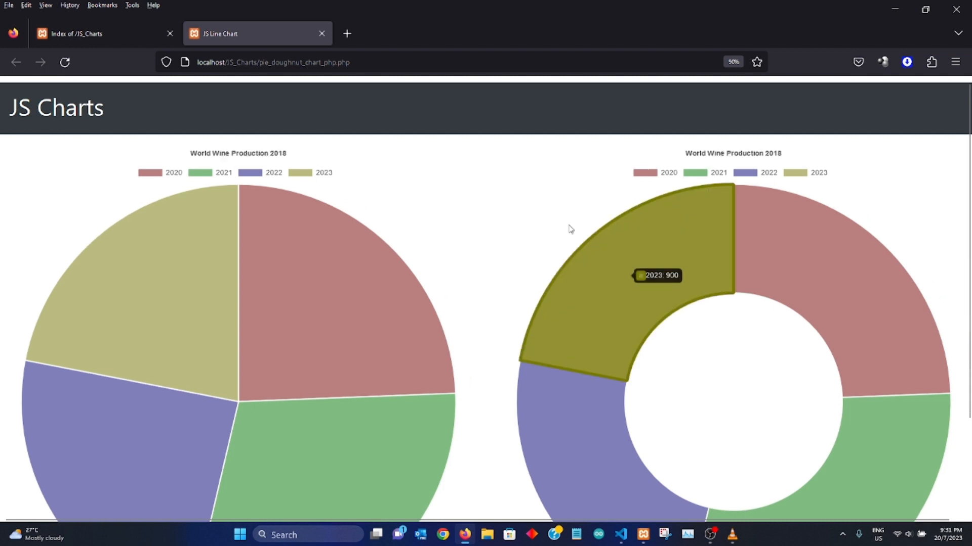
mouse_move(415, 224)
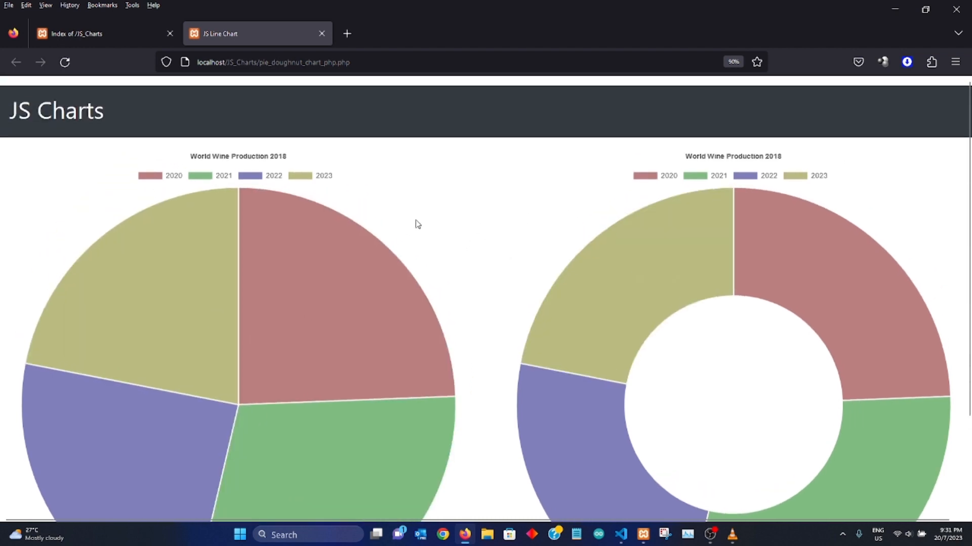
- Review pie_doughnut_chart.php's head library links and the 'JS Charts' heading markup
click(620, 535)
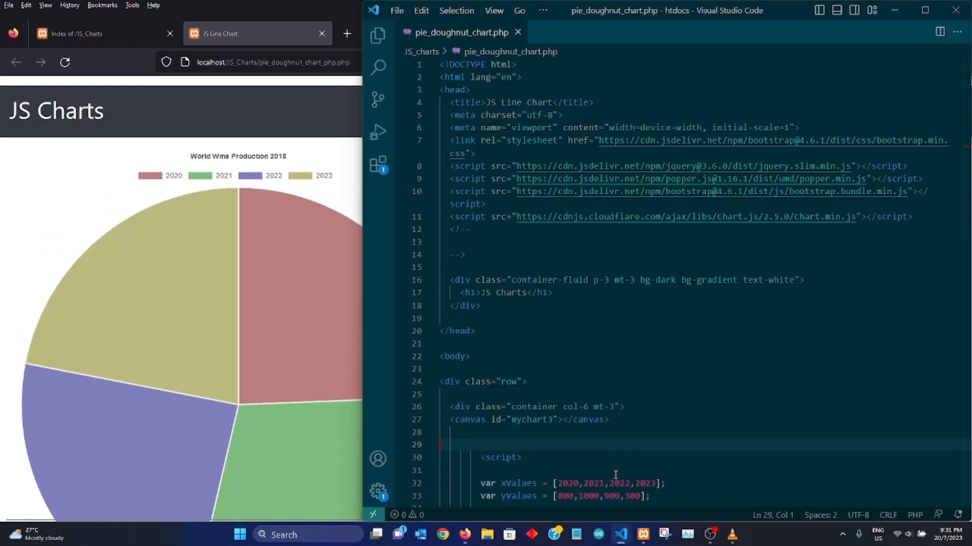
mouse_move(660, 314)
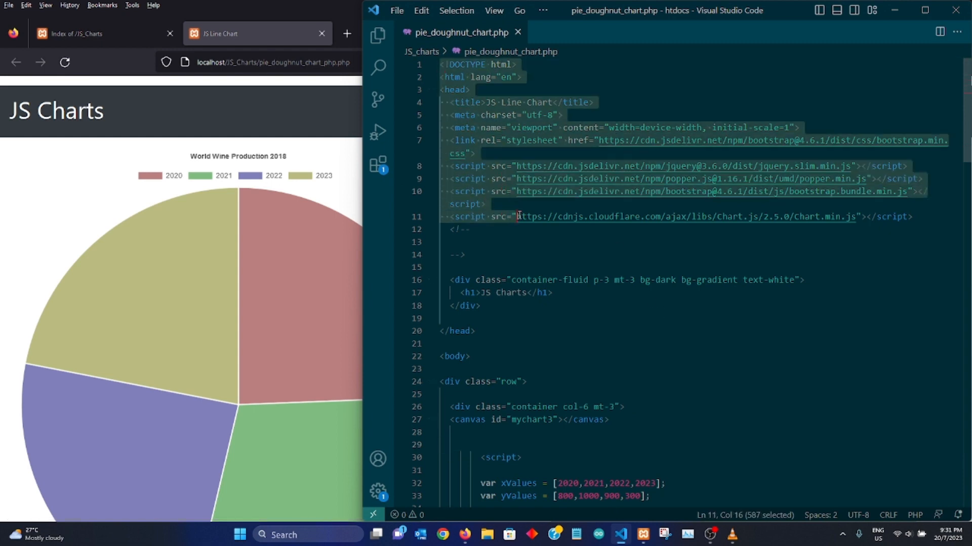
click(464, 255)
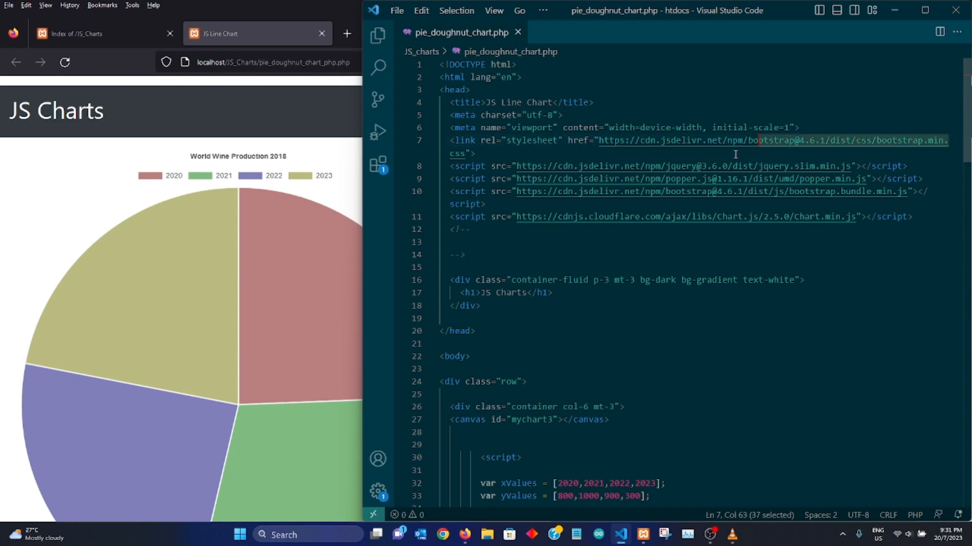
click(911, 217)
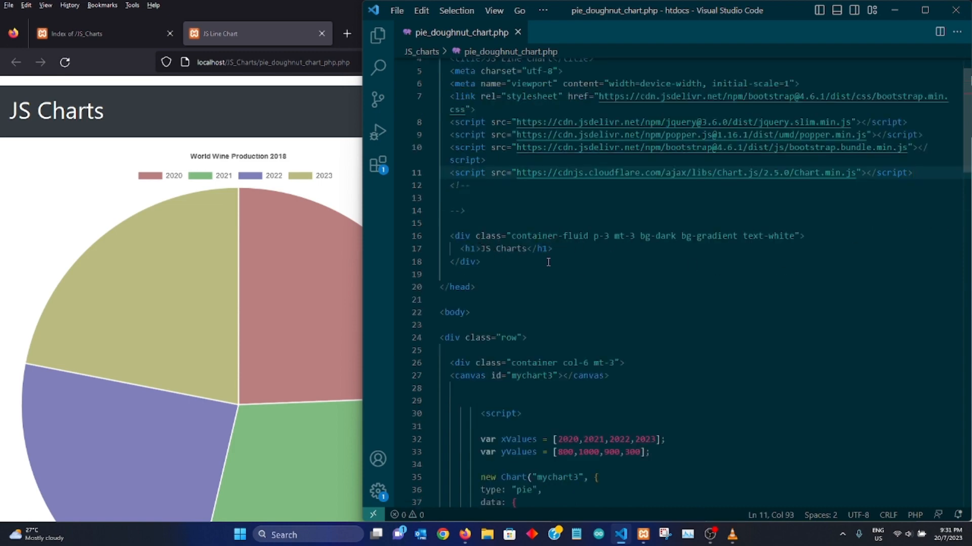
click(528, 249)
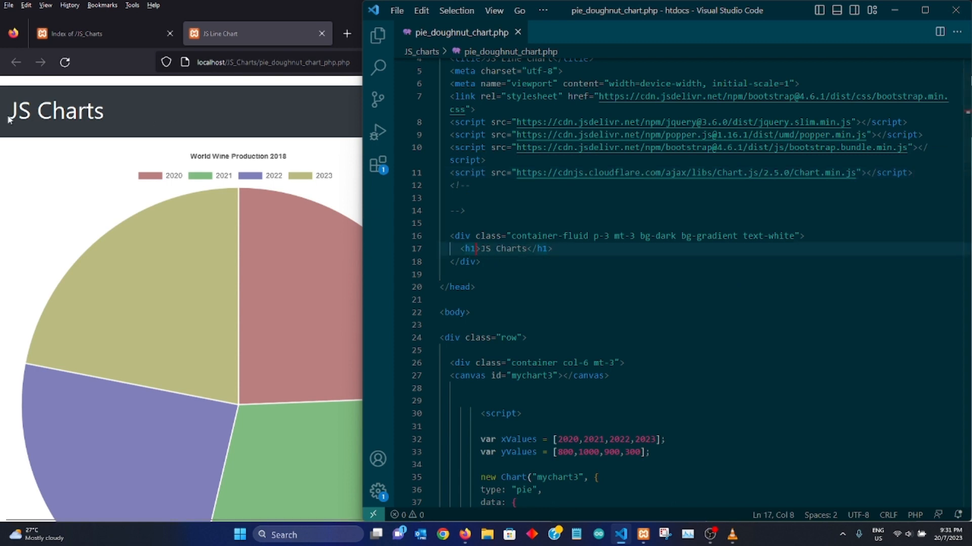
scroll(down, 3)
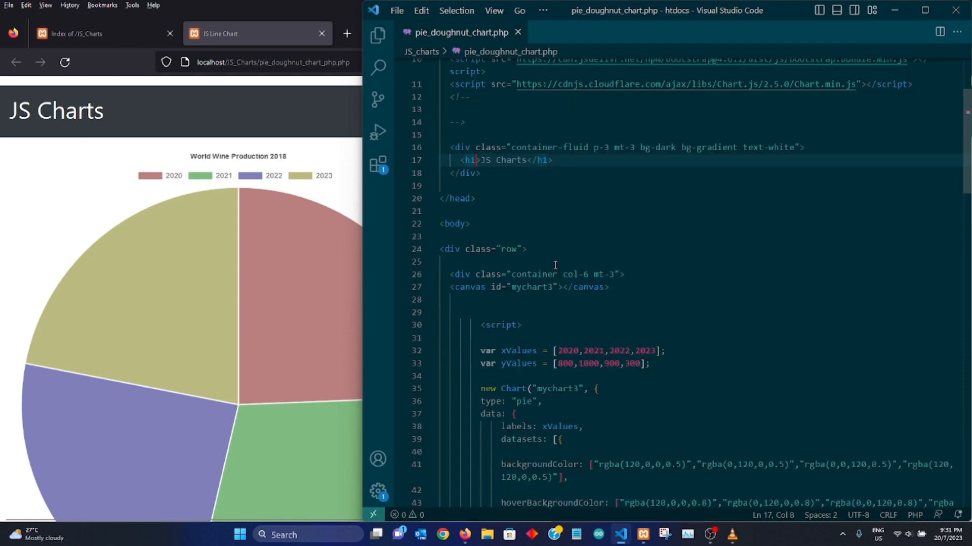
scroll(down, 3)
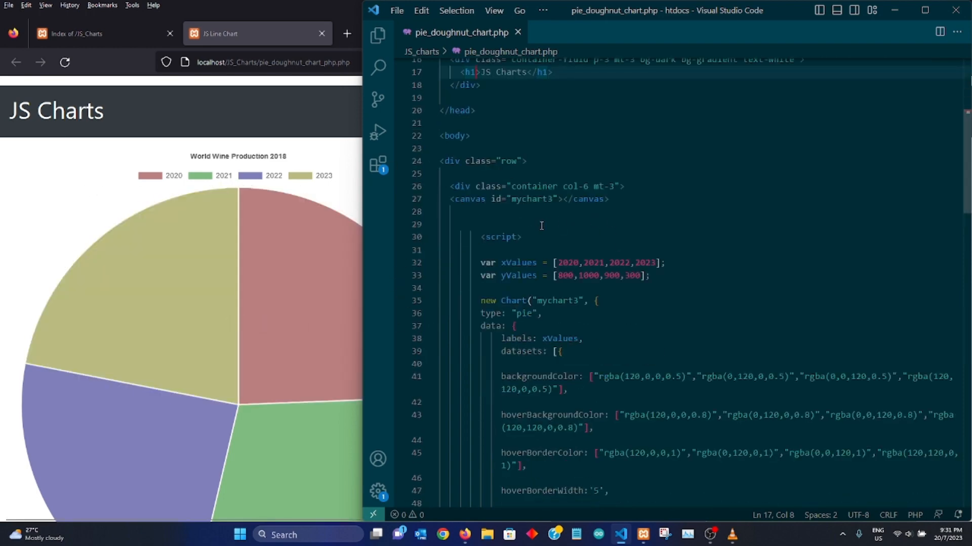
scroll(down, 3)
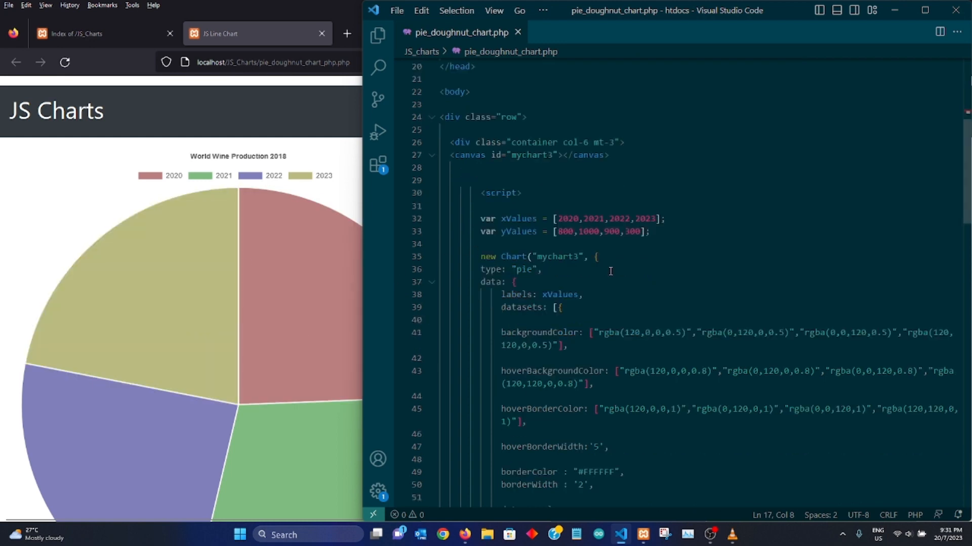
mouse_move(199, 284)
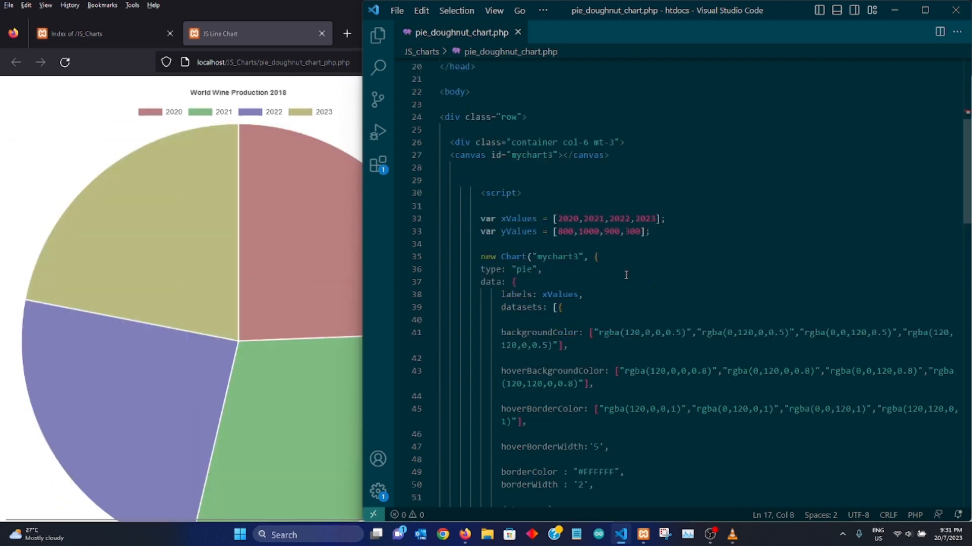
scroll(up, 3)
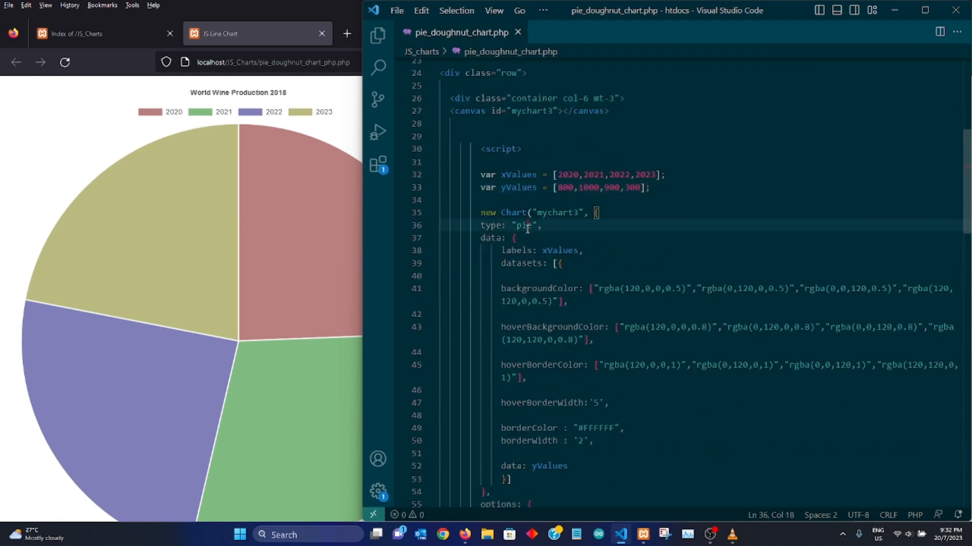
scroll(up, 3)
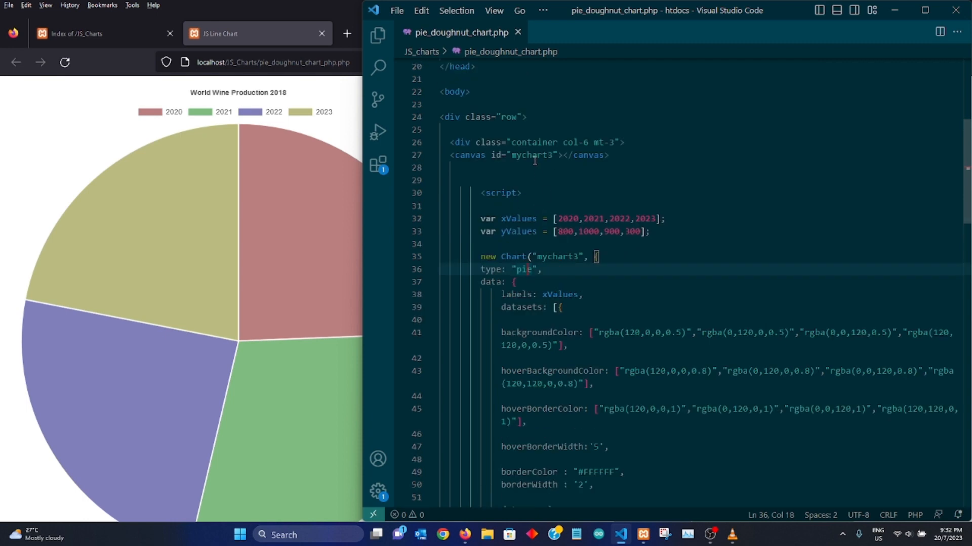
double_click(531, 155)
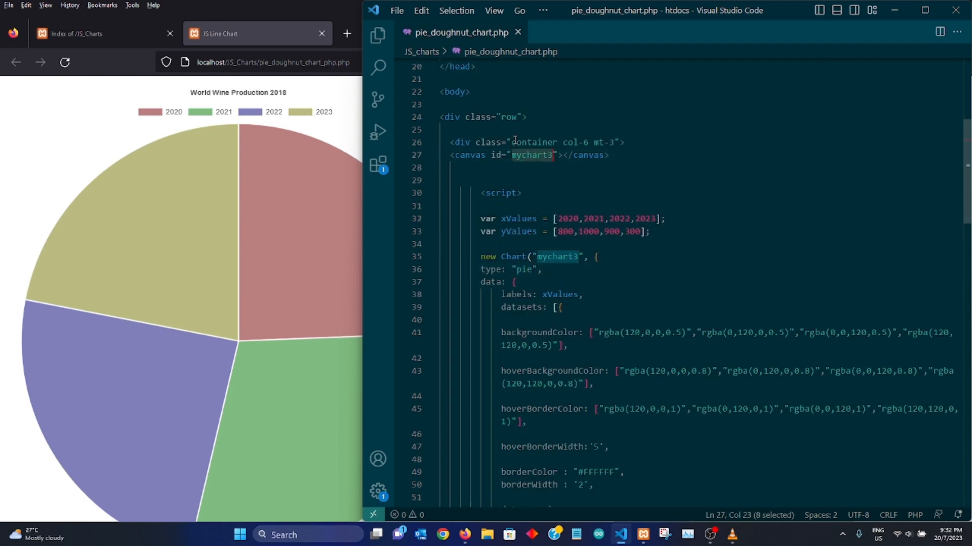
mouse_move(601, 253)
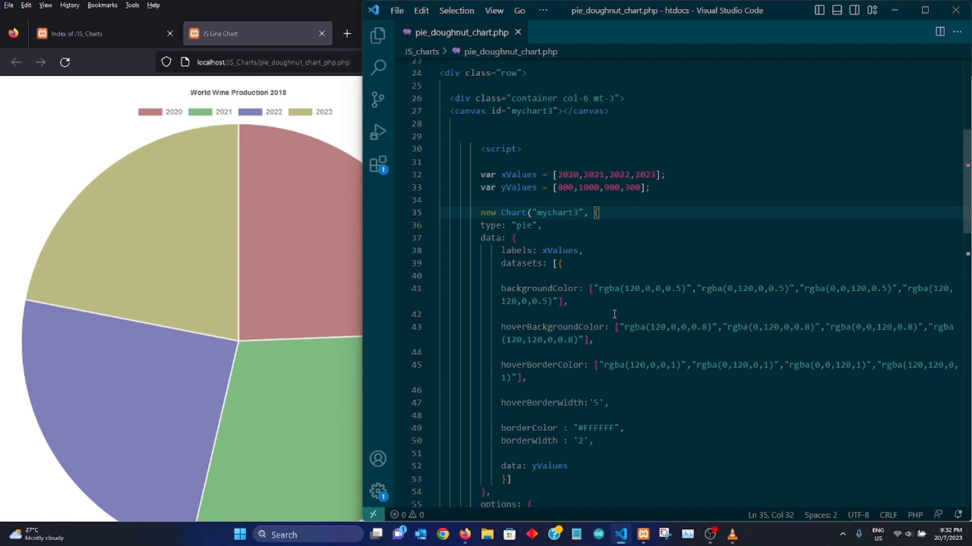
scroll(down, 3)
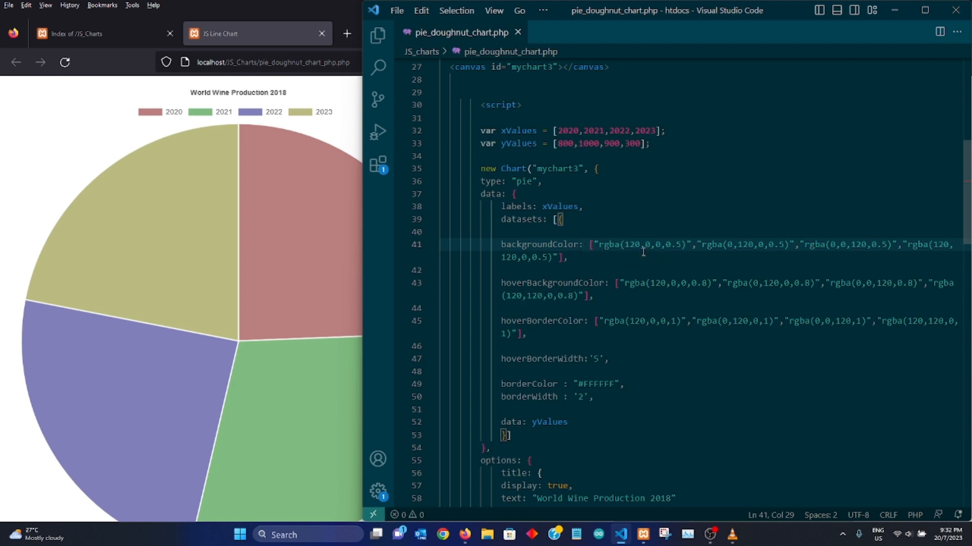
click(677, 244)
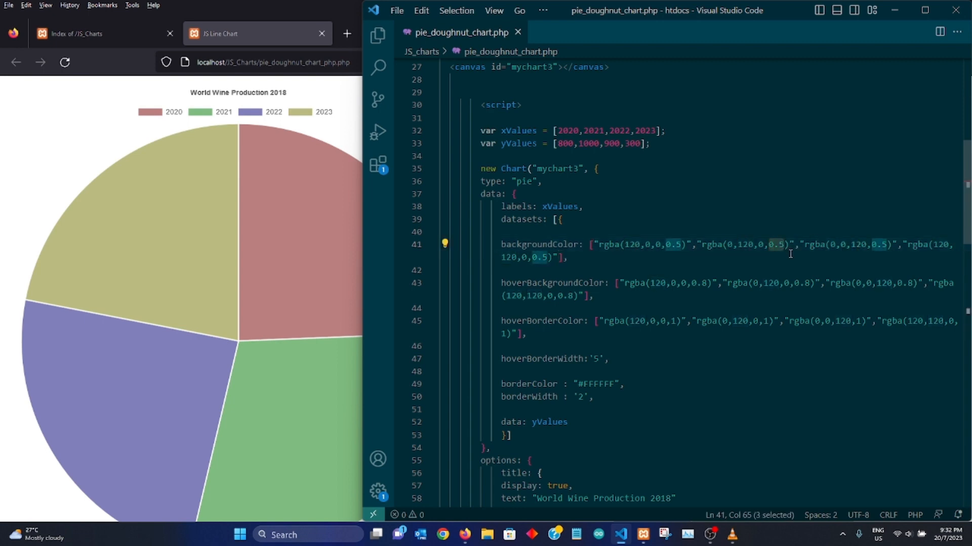
click(935, 272)
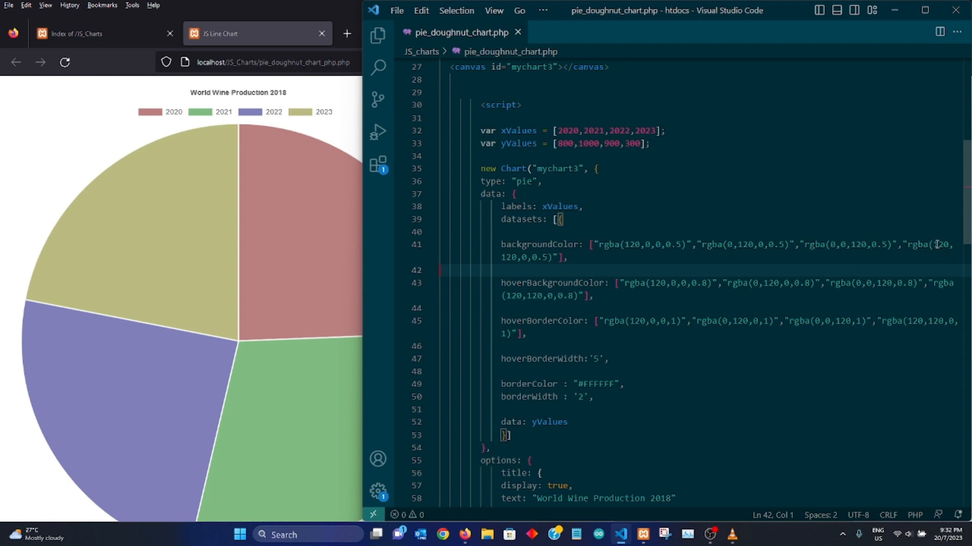
mouse_move(347, 353)
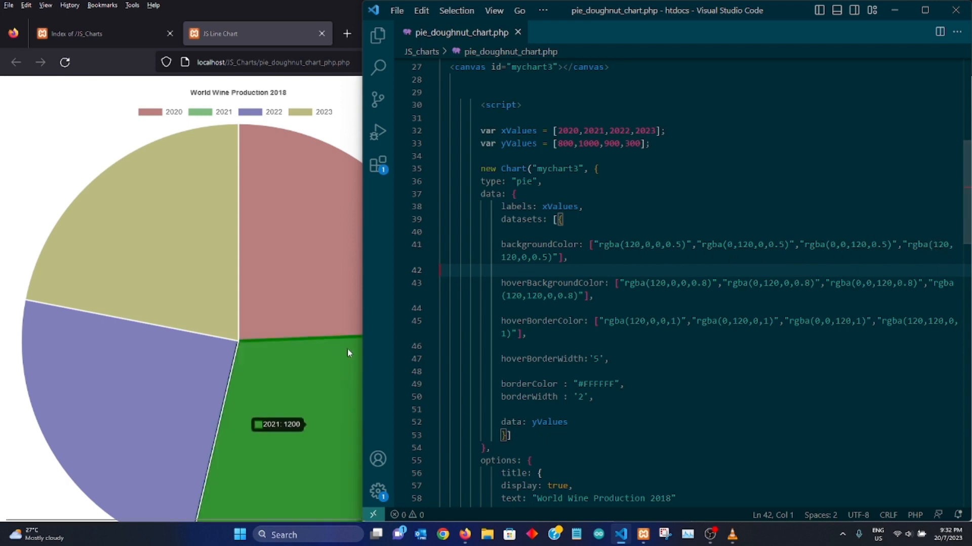
mouse_move(117, 255)
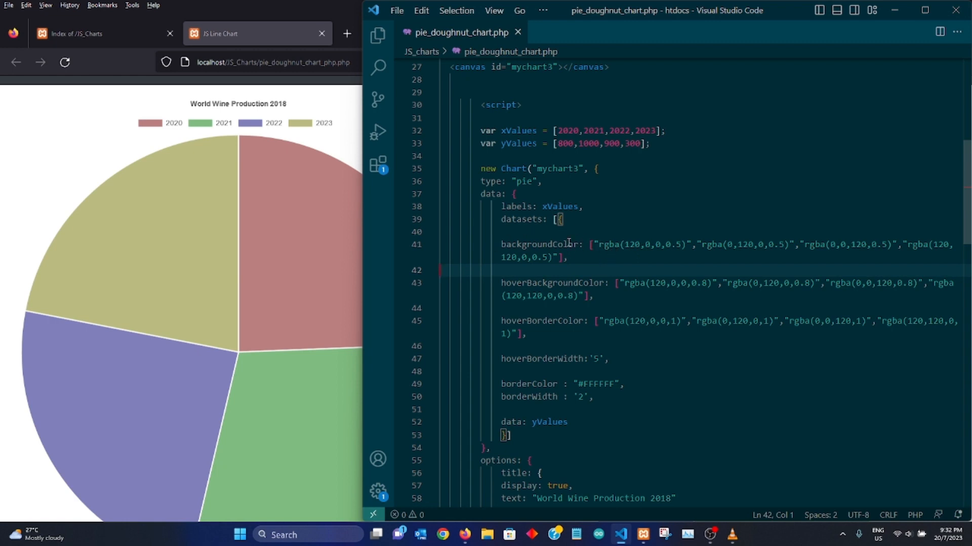
mouse_move(305, 220)
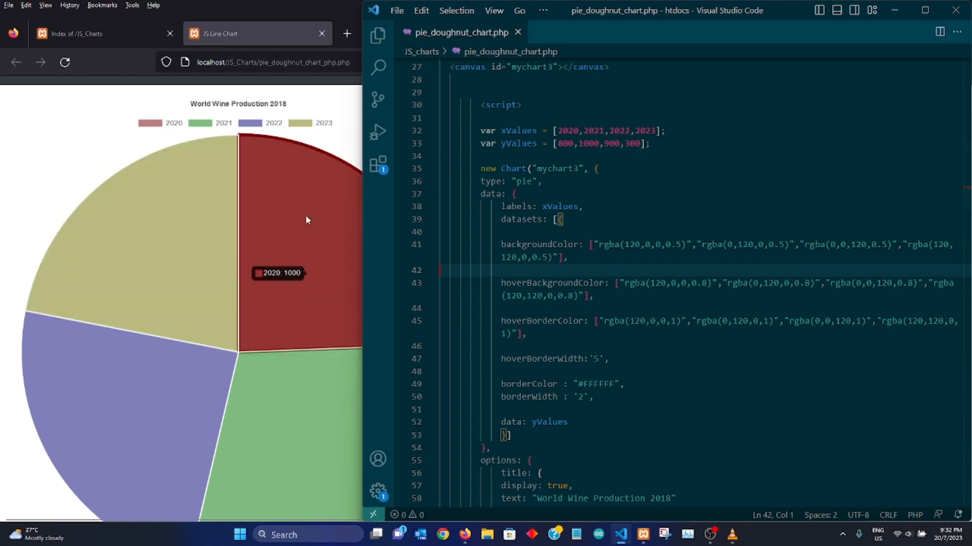
mouse_move(609, 304)
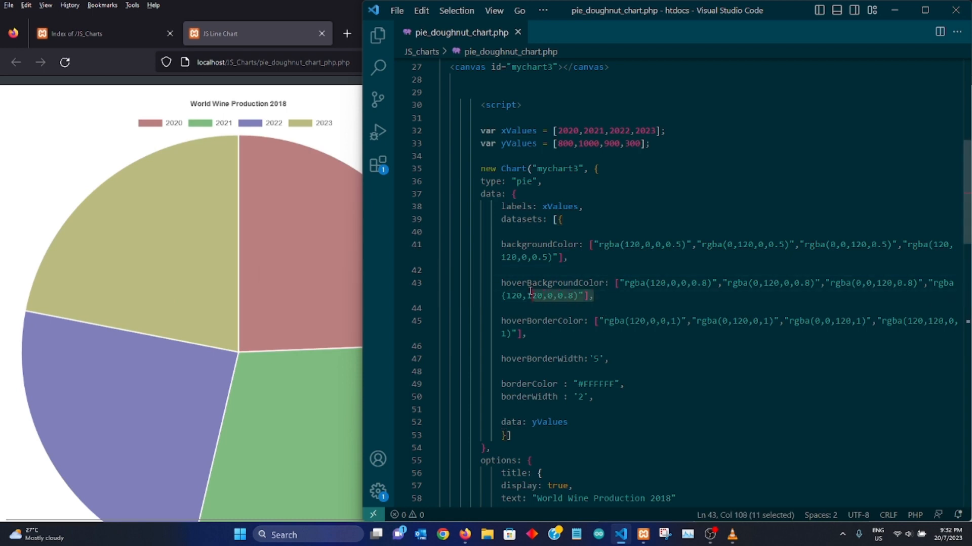
- Confirm each hoverBackgroundColor rgba uses 0.8 opacity, including the 2020 slice
click(705, 283)
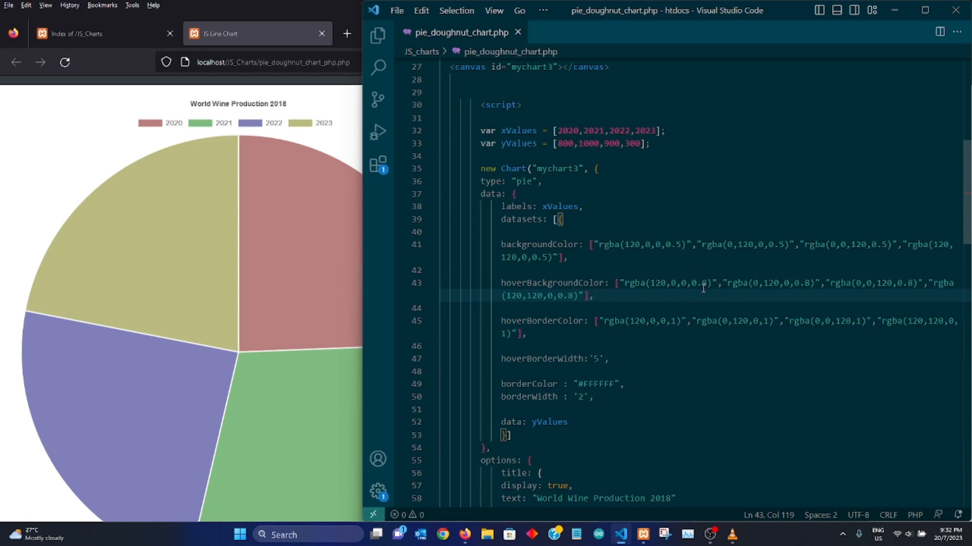
double_click(703, 284)
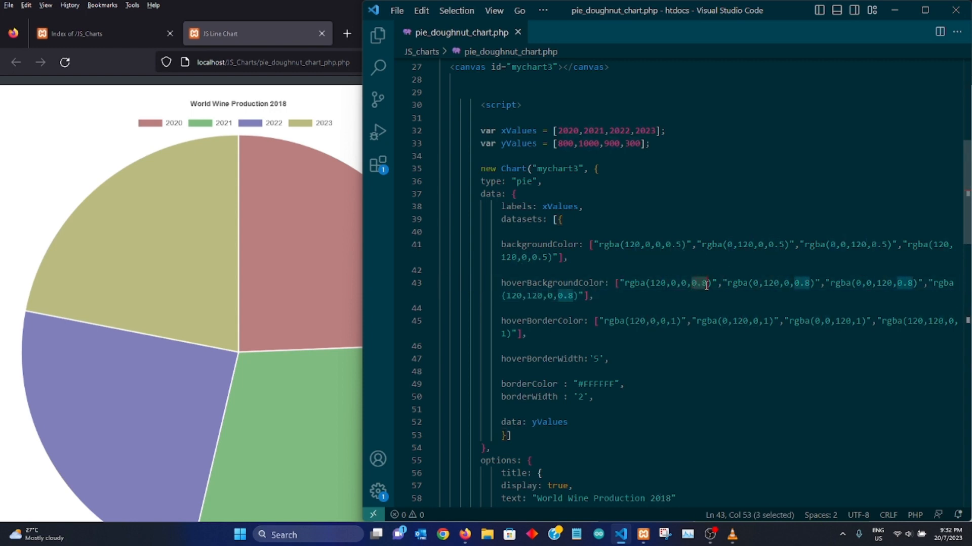
click(712, 284)
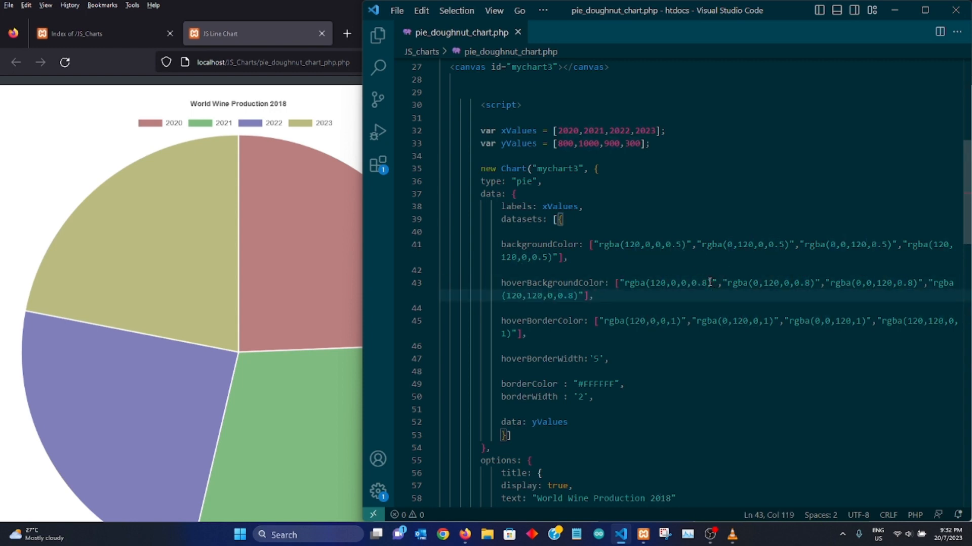
double_click(701, 282)
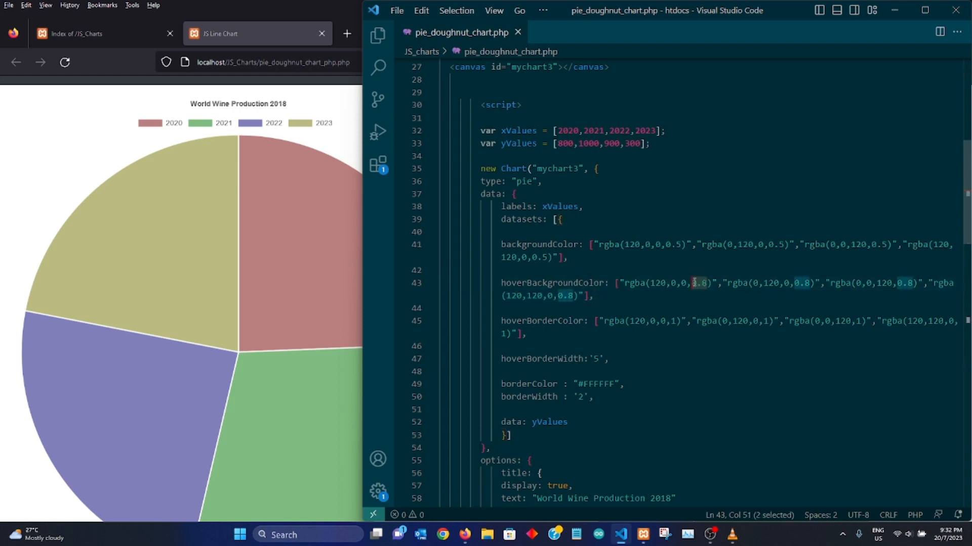
mouse_move(267, 241)
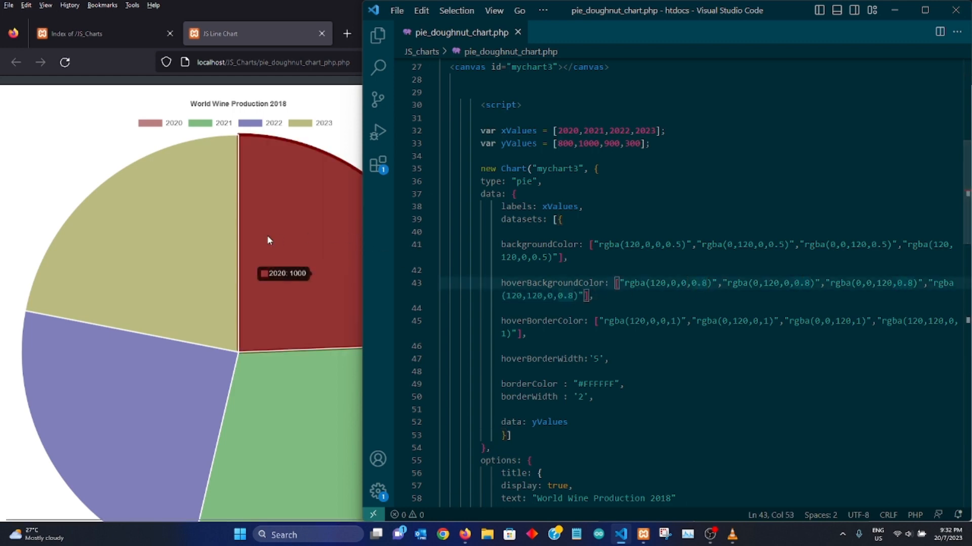
mouse_move(624, 309)
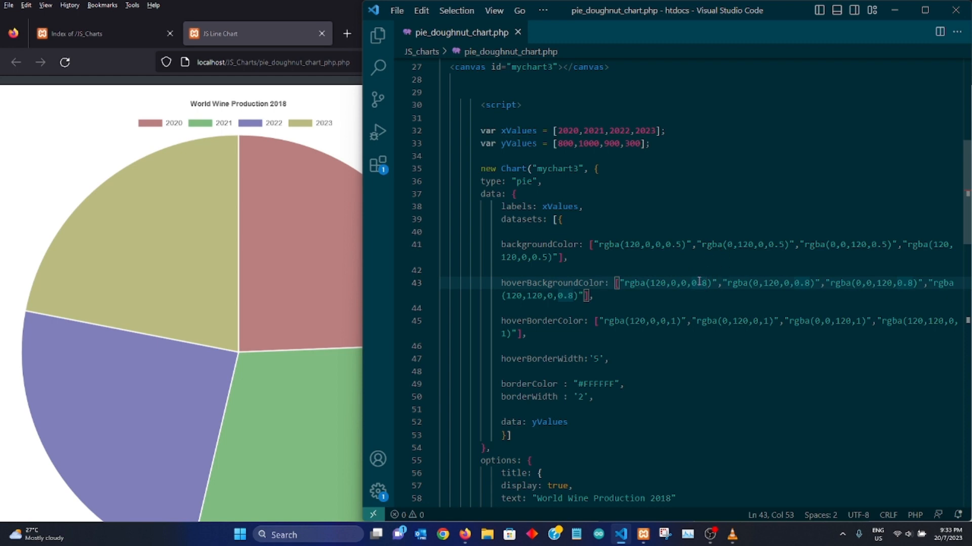
mouse_move(709, 274)
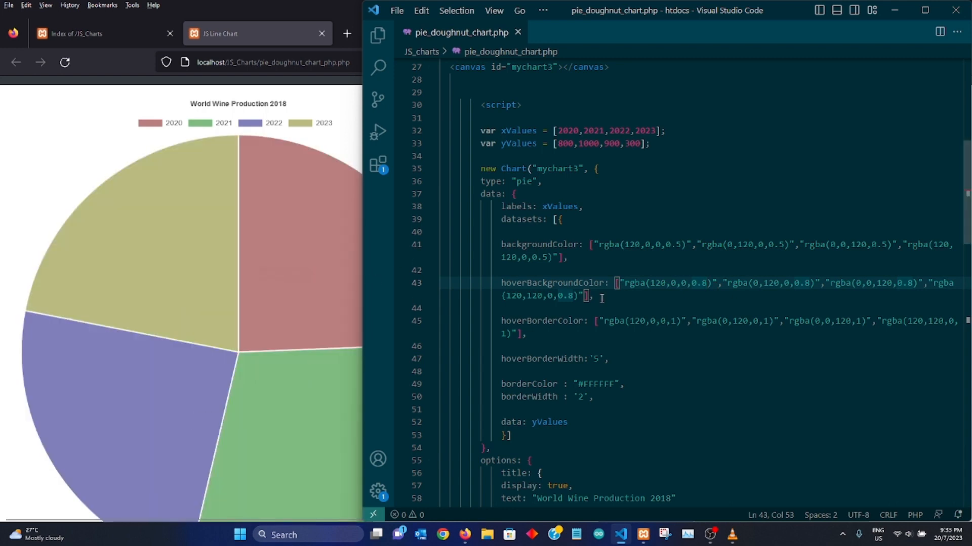
scroll(down, 3)
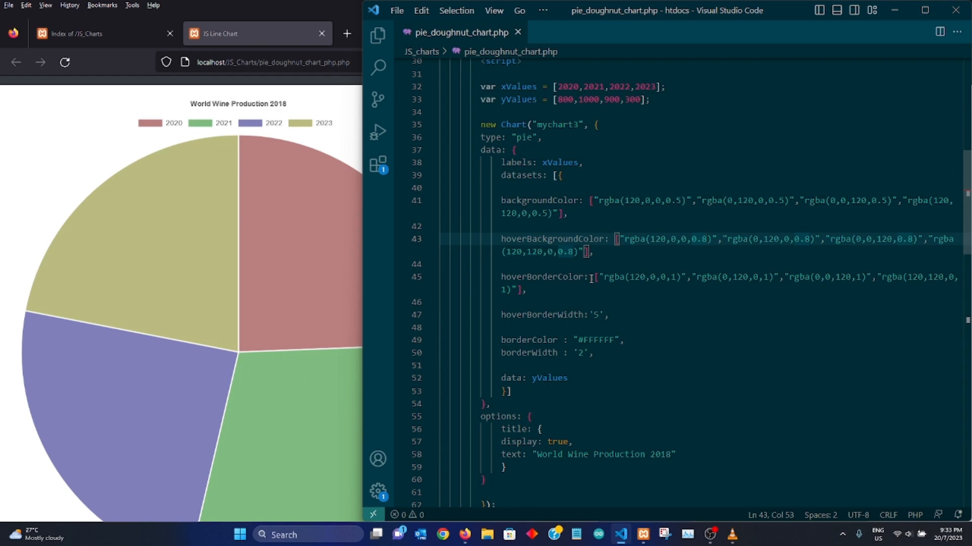
mouse_move(294, 194)
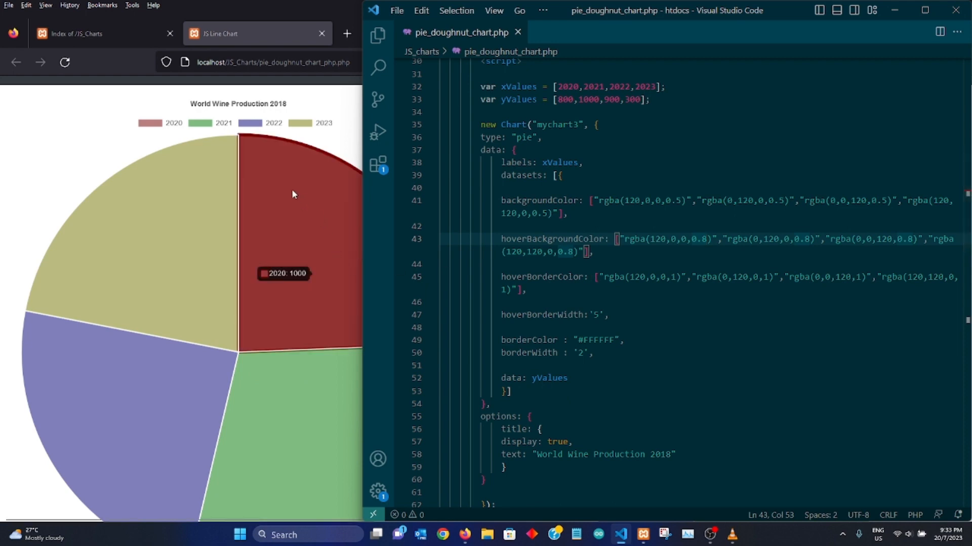
mouse_move(238, 412)
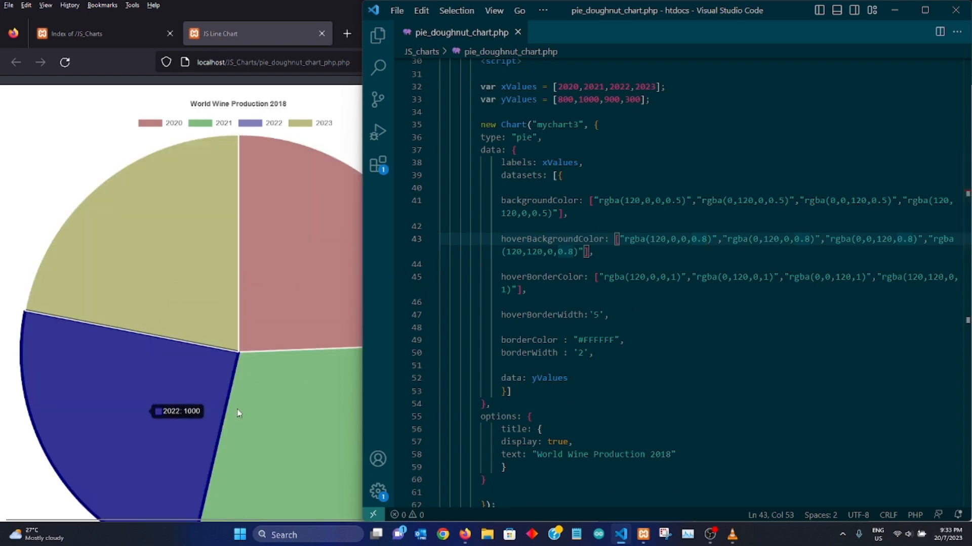
mouse_move(643, 360)
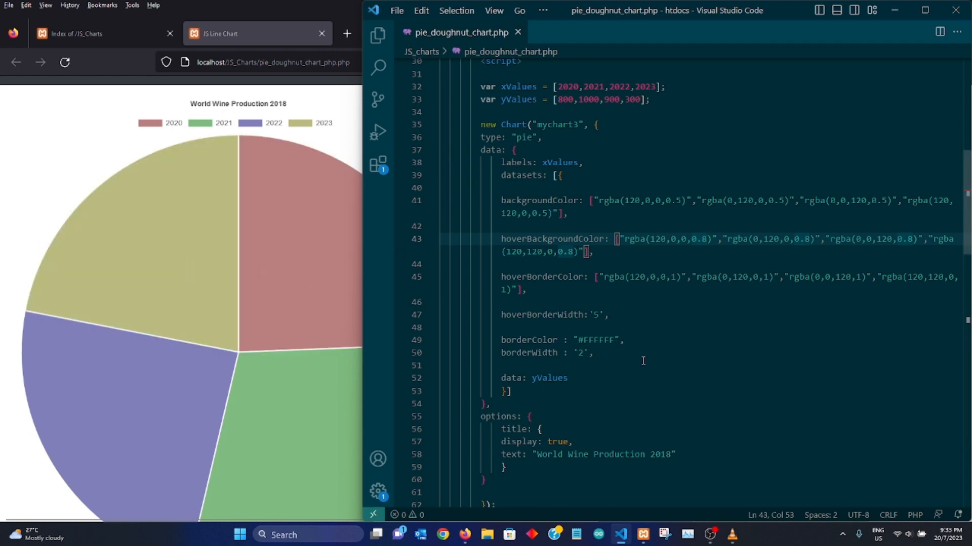
mouse_move(534, 324)
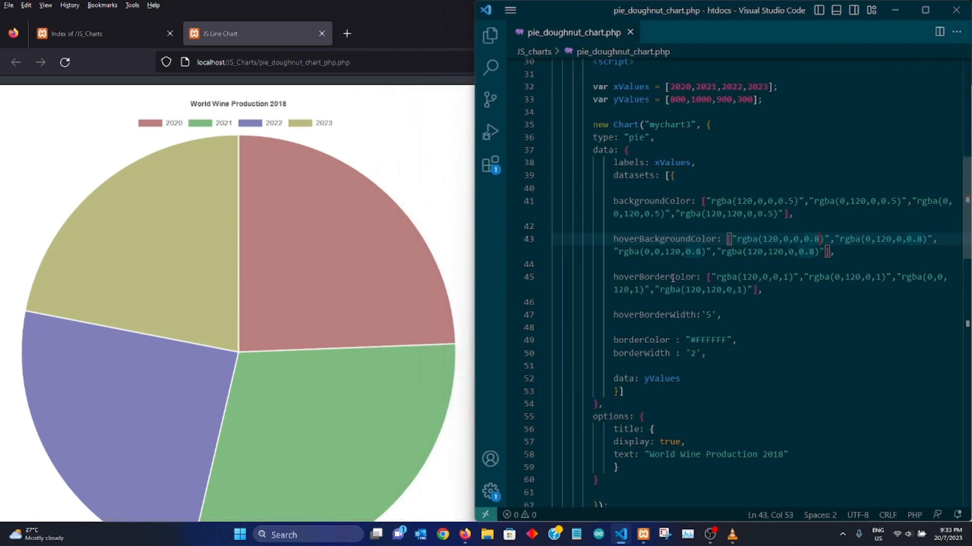
mouse_move(352, 216)
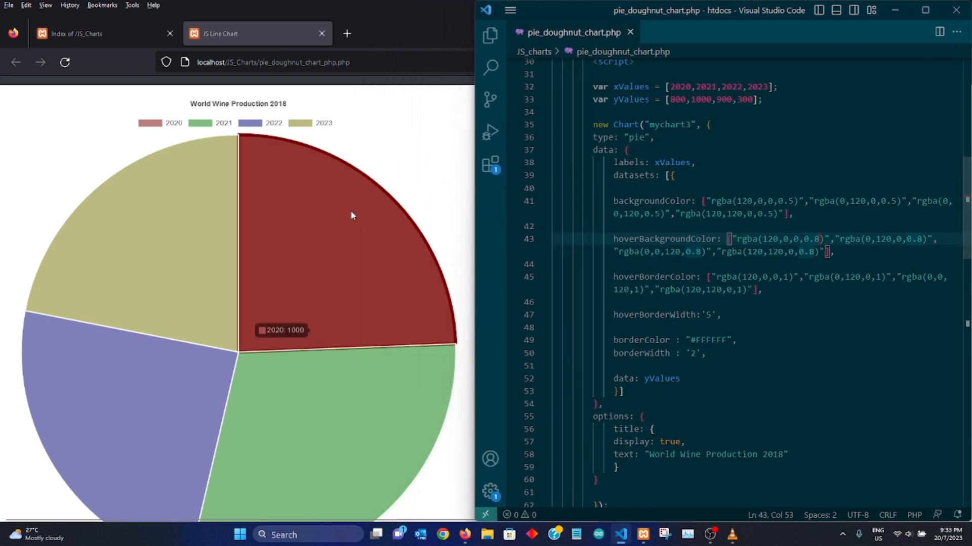
mouse_move(434, 263)
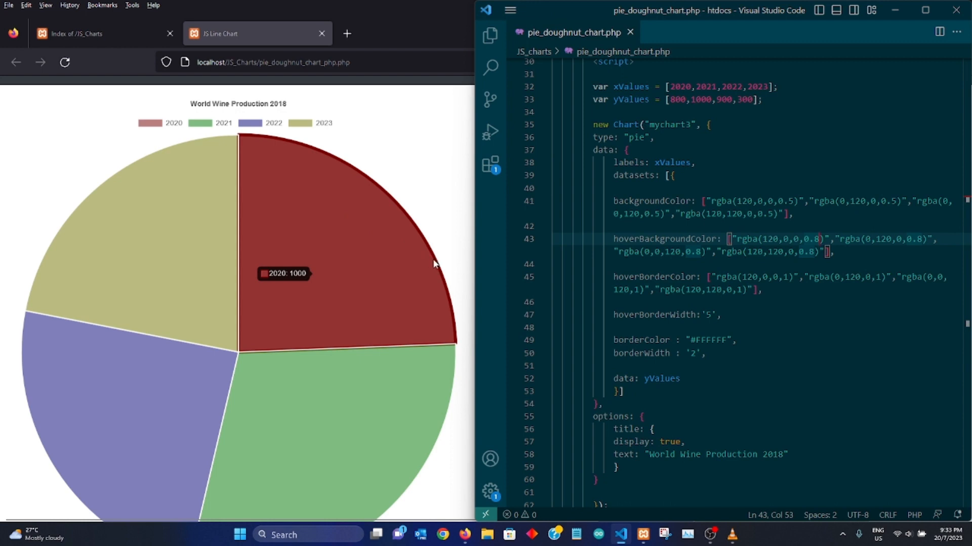
mouse_move(449, 340)
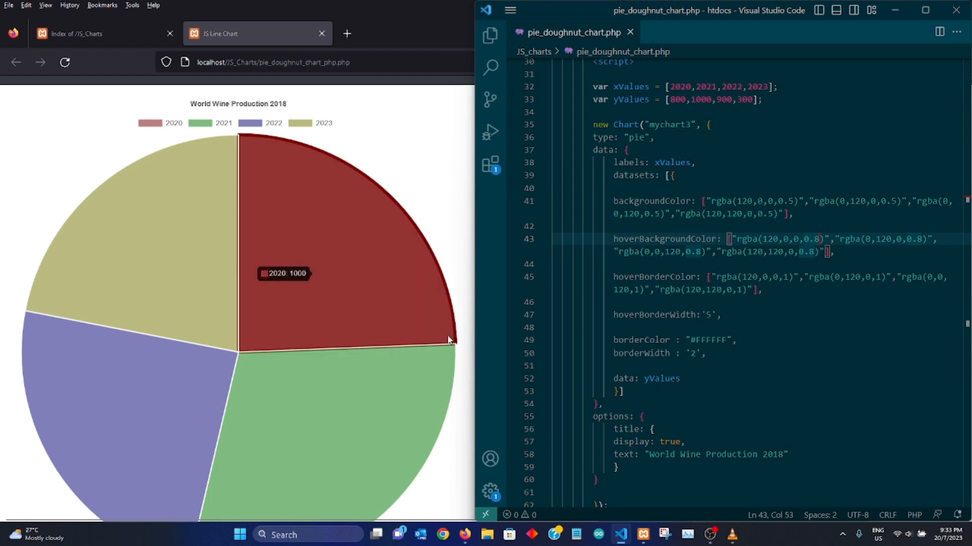
mouse_move(328, 228)
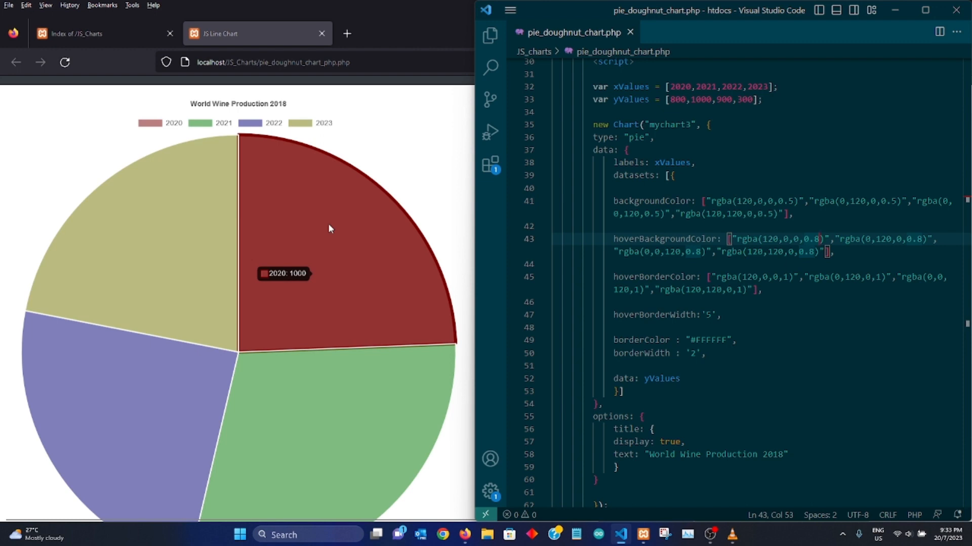
mouse_move(311, 223)
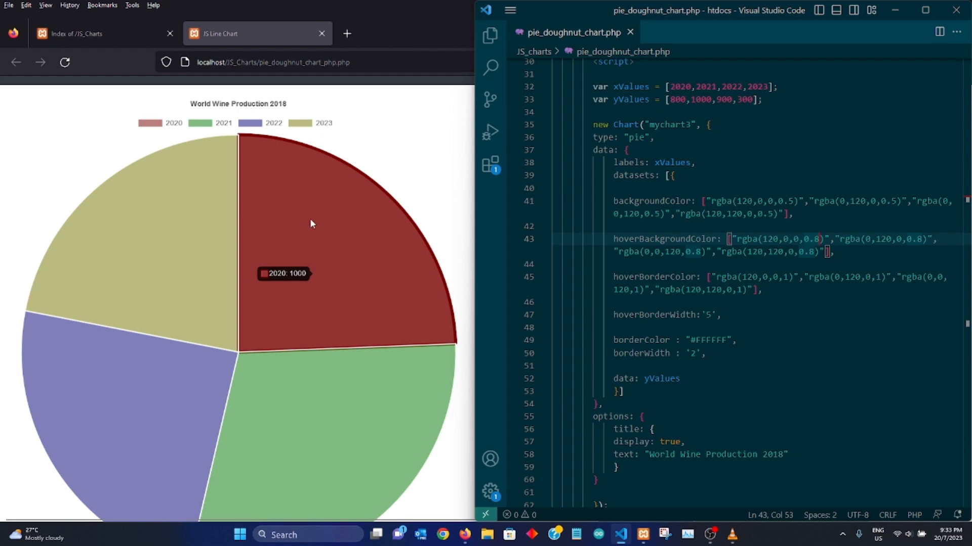
mouse_move(298, 241)
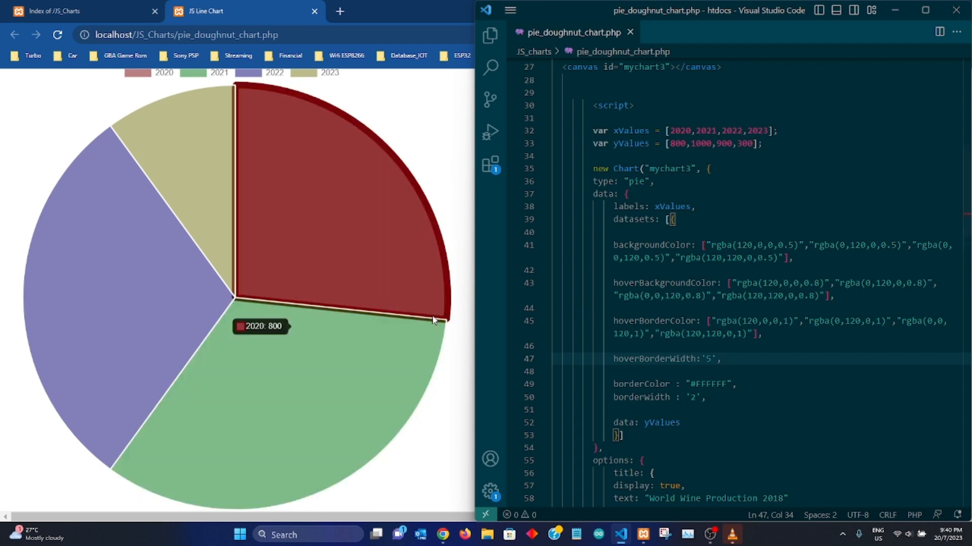
mouse_move(161, 242)
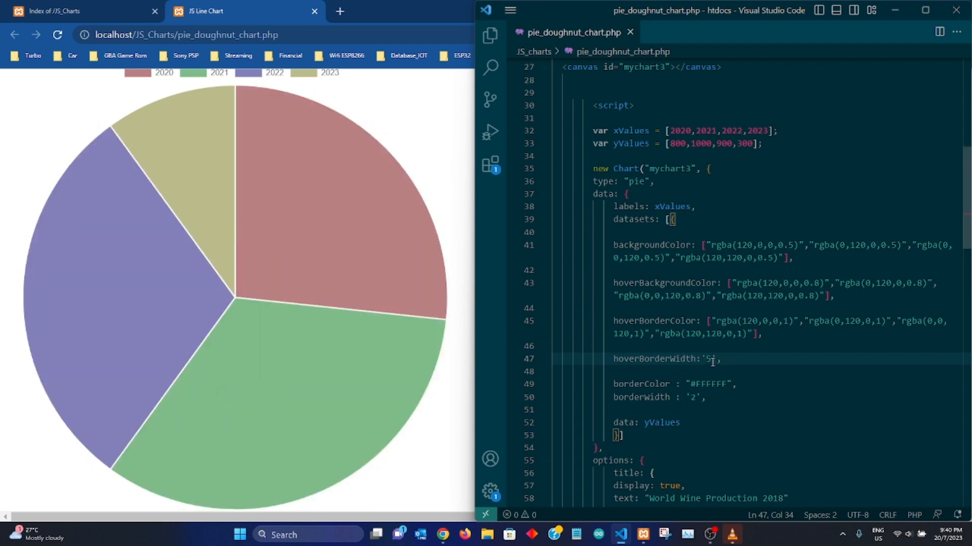
- Change hoverBorderWidth from 5 to 4 and reload the page to check the 2020 slice hover
double_click(710, 359)
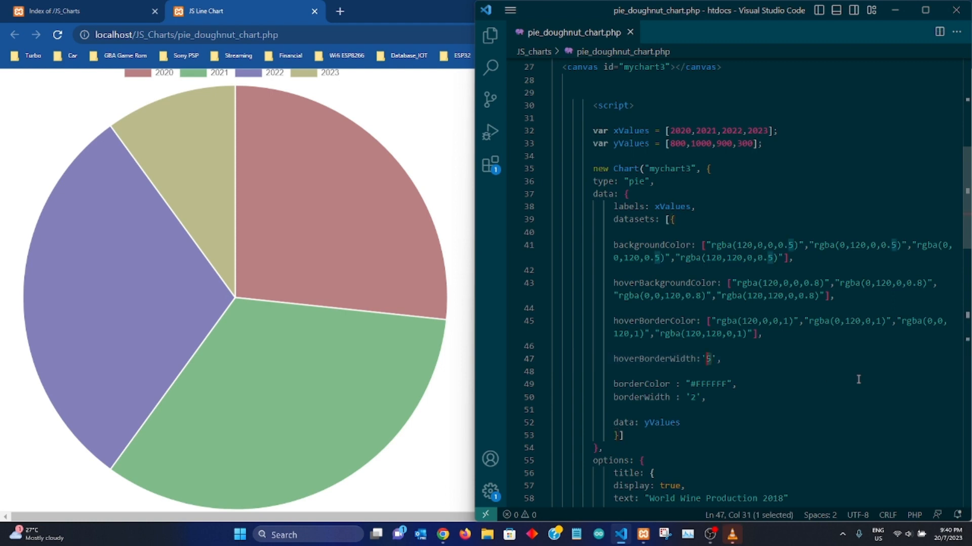
text(2)
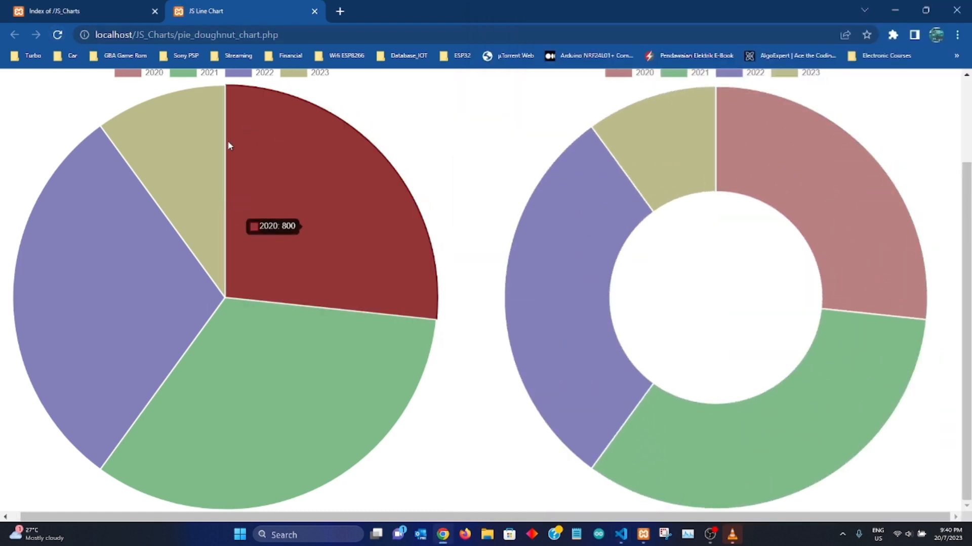
mouse_move(327, 156)
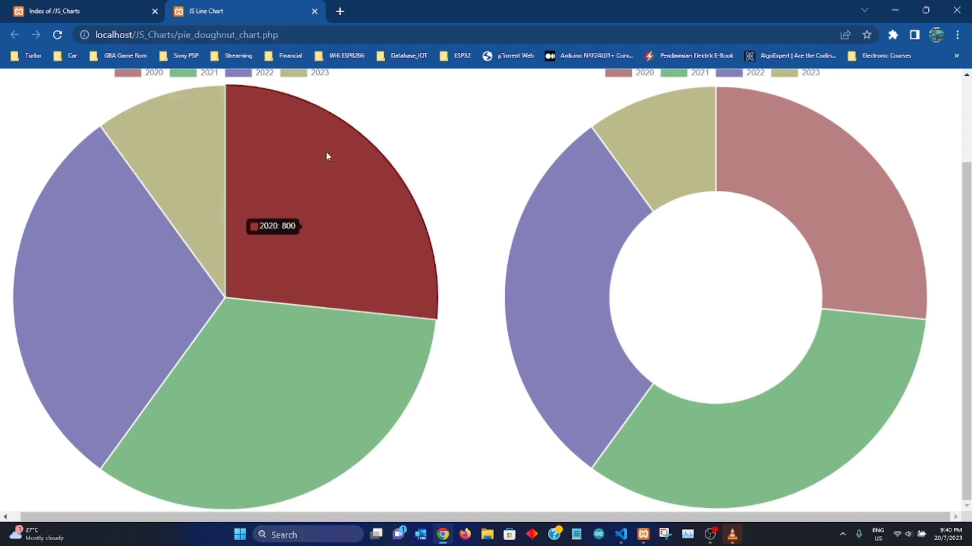
mouse_move(395, 169)
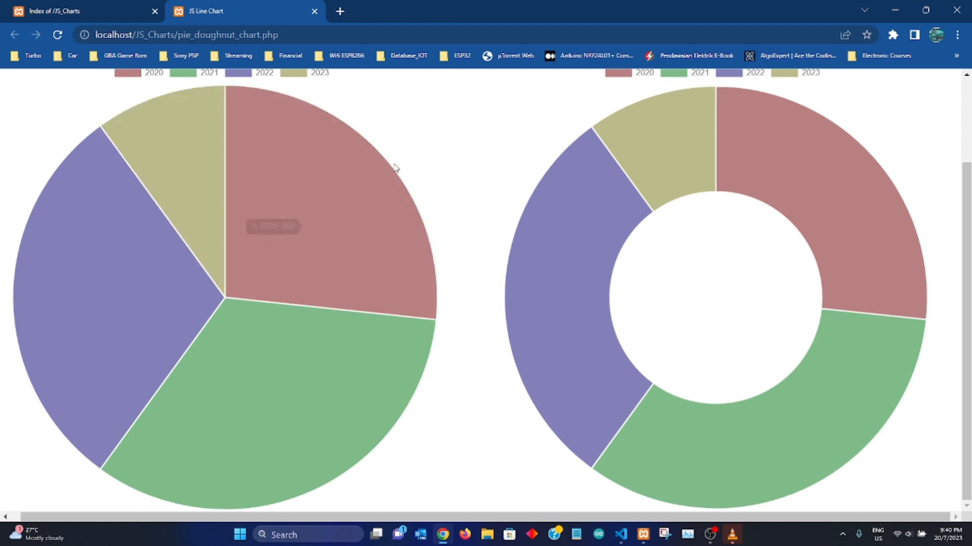
click(620, 534)
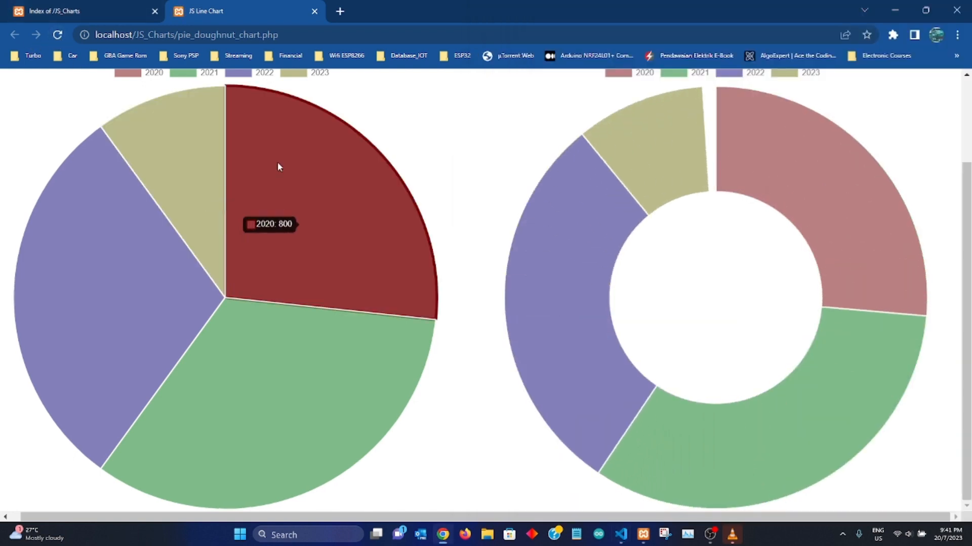
mouse_move(178, 216)
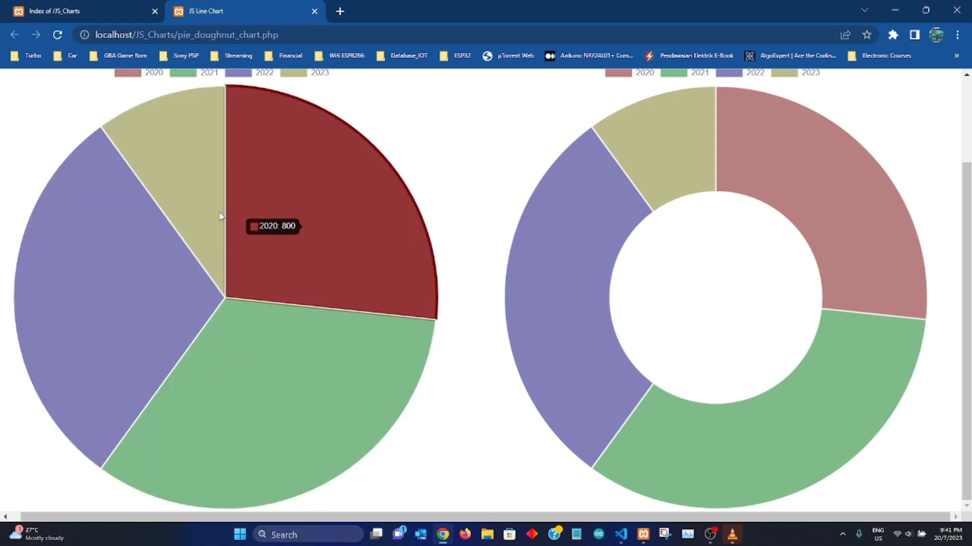
mouse_move(625, 534)
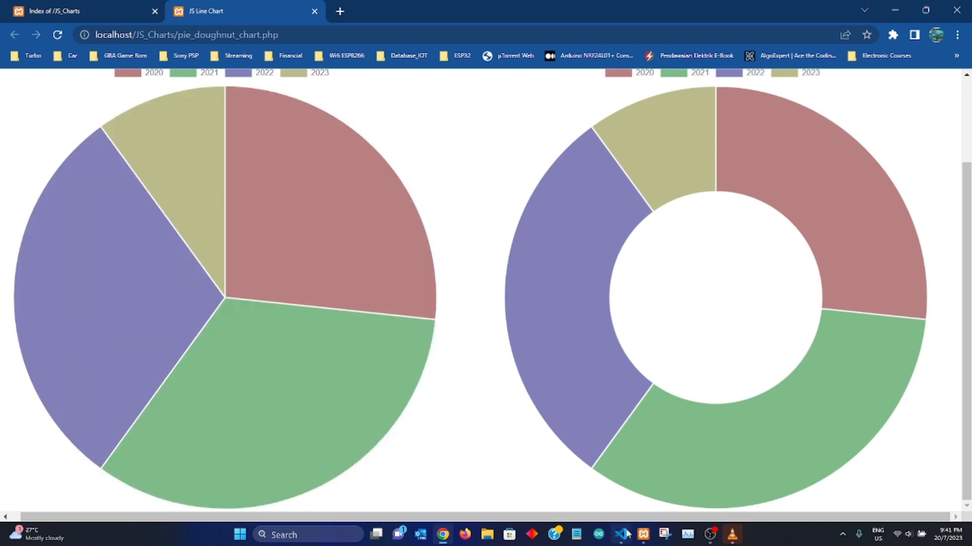
click(621, 534)
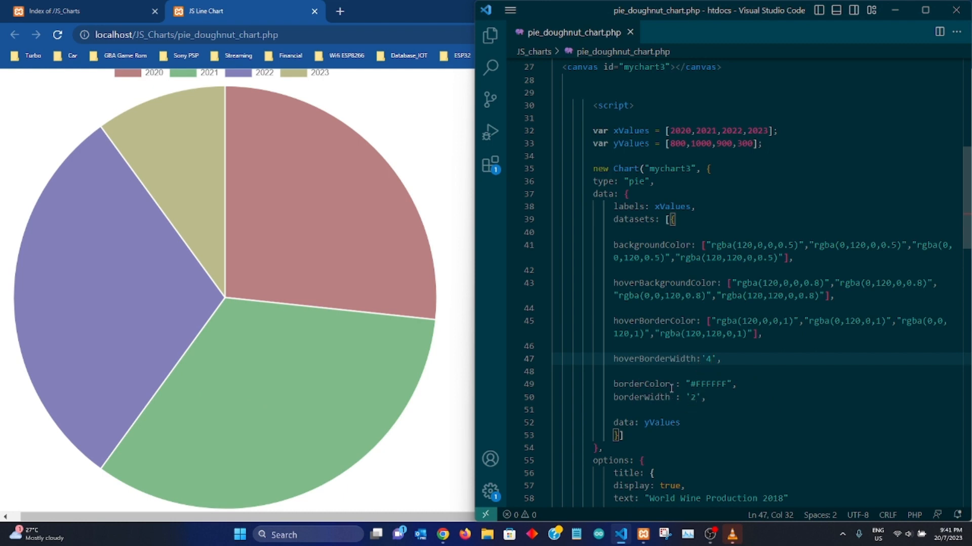
mouse_move(426, 256)
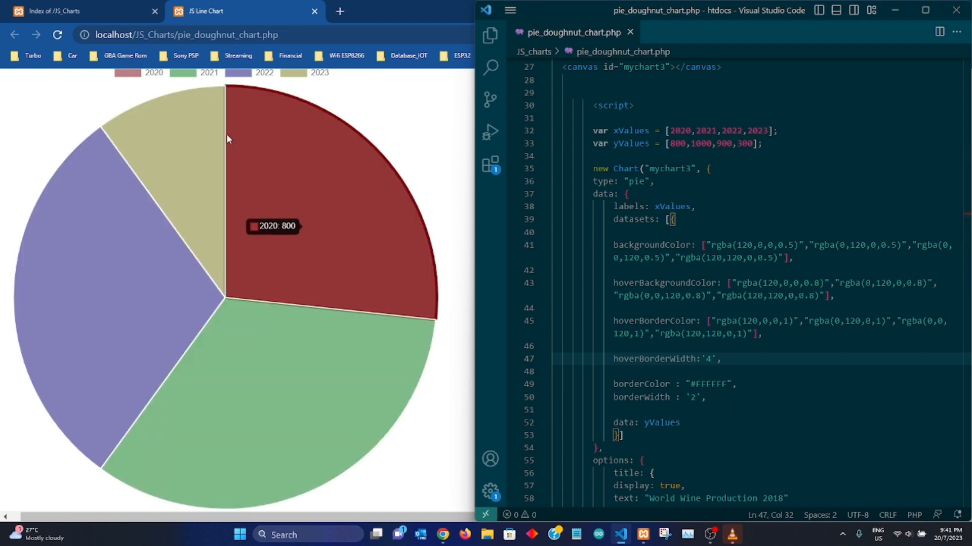
mouse_move(493, 316)
text(5)
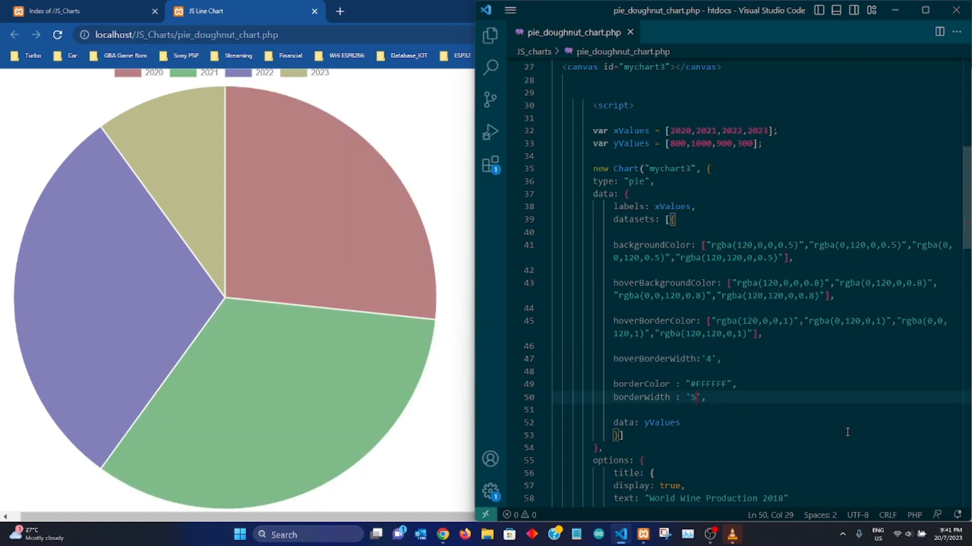
mouse_move(219, 212)
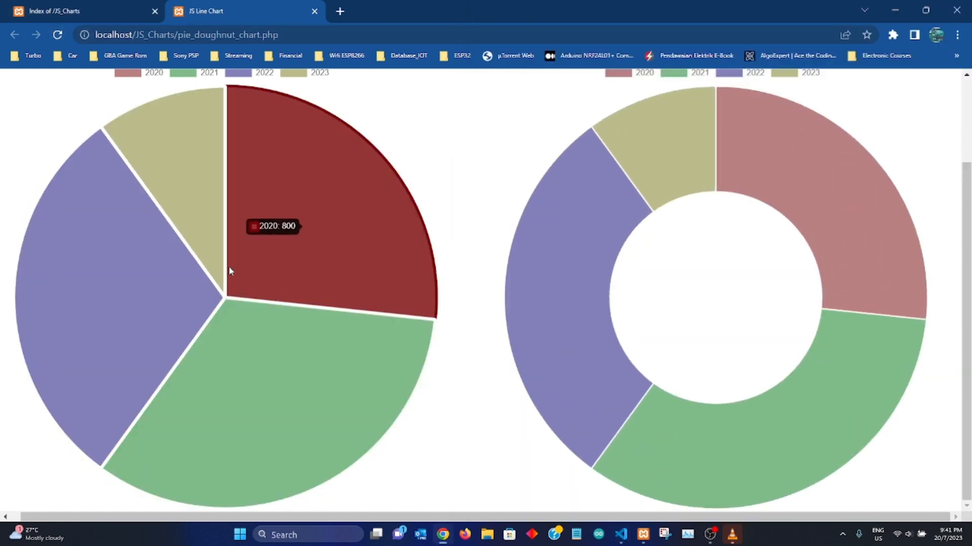
mouse_move(198, 282)
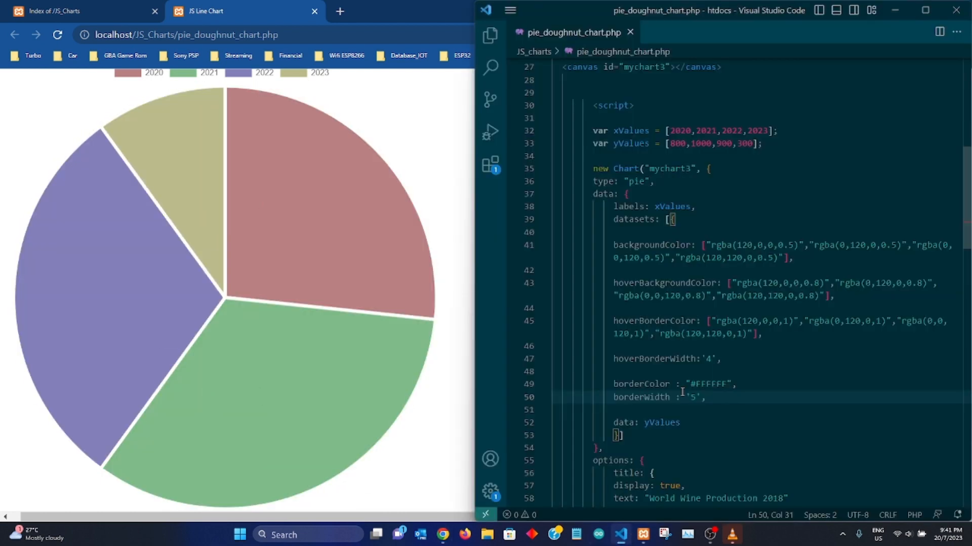
double_click(690, 396)
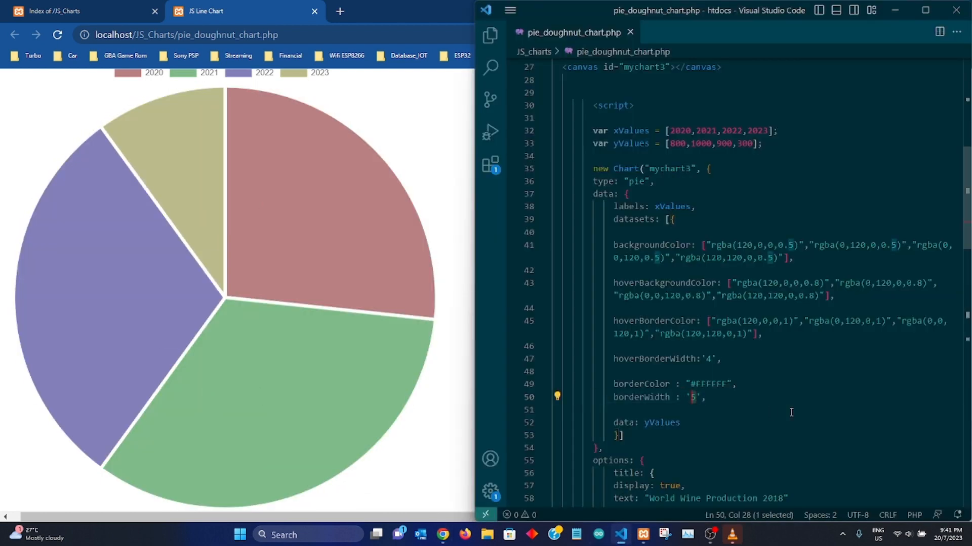
text(2)
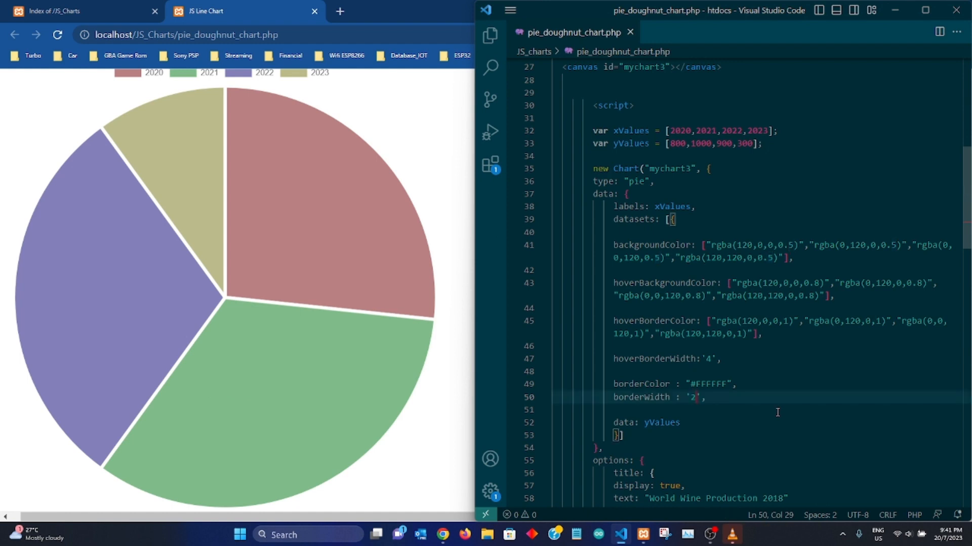
click(57, 35)
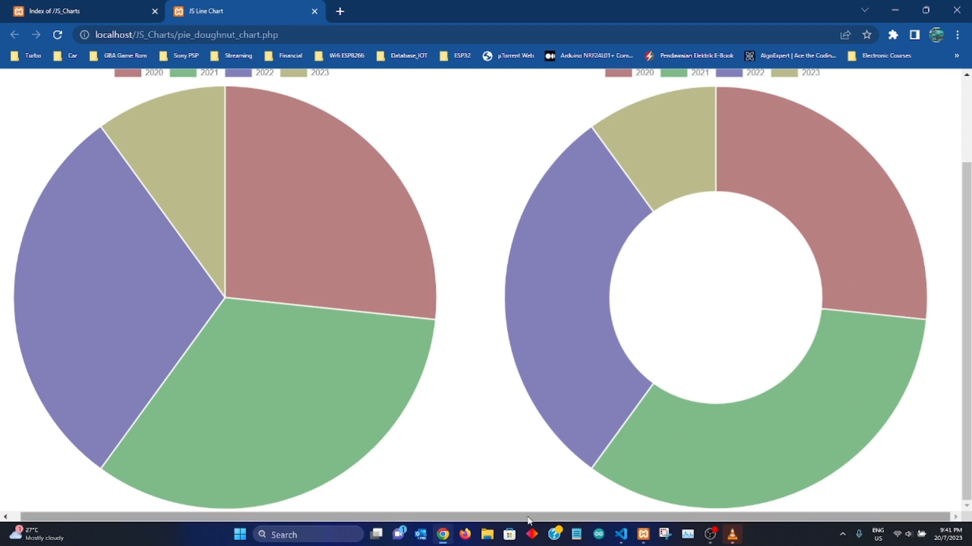
click(620, 534)
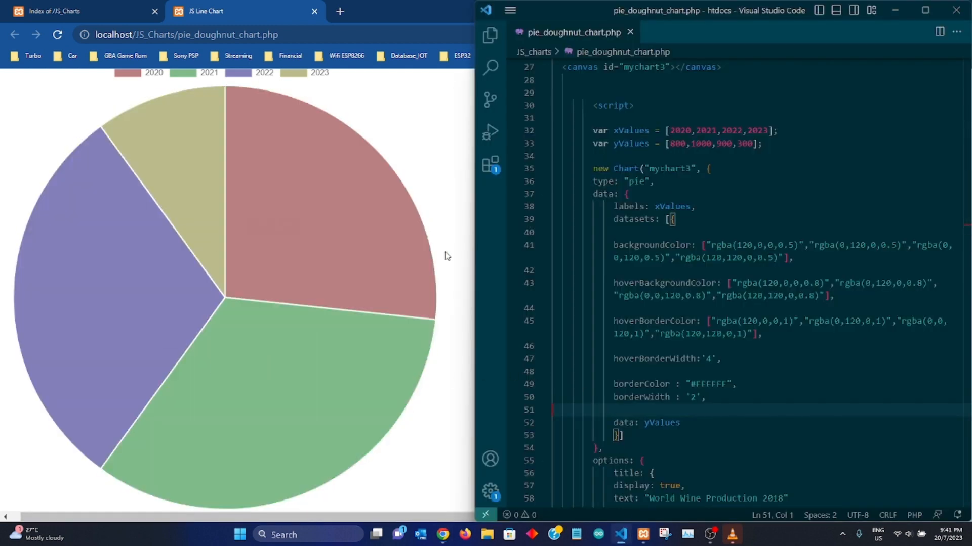
scroll(down, 3)
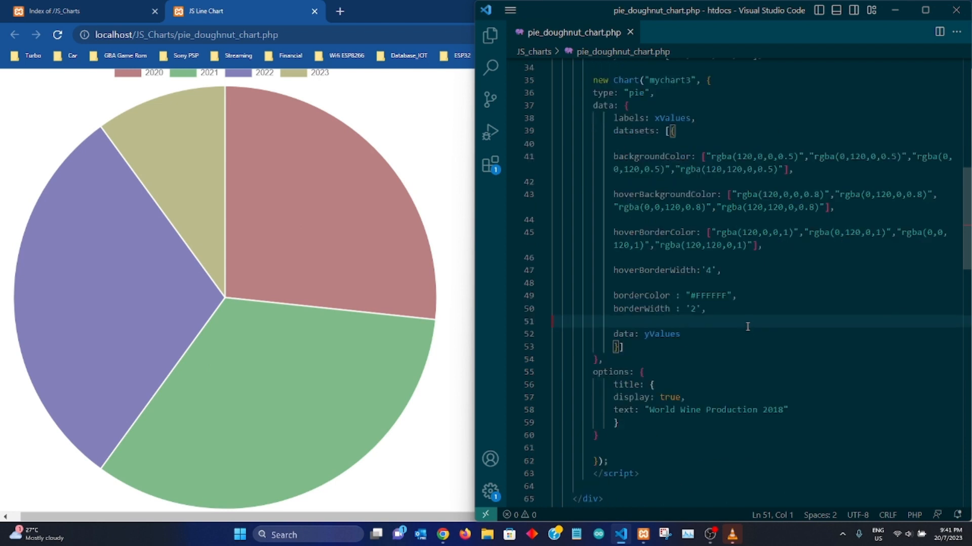
scroll(up, 3)
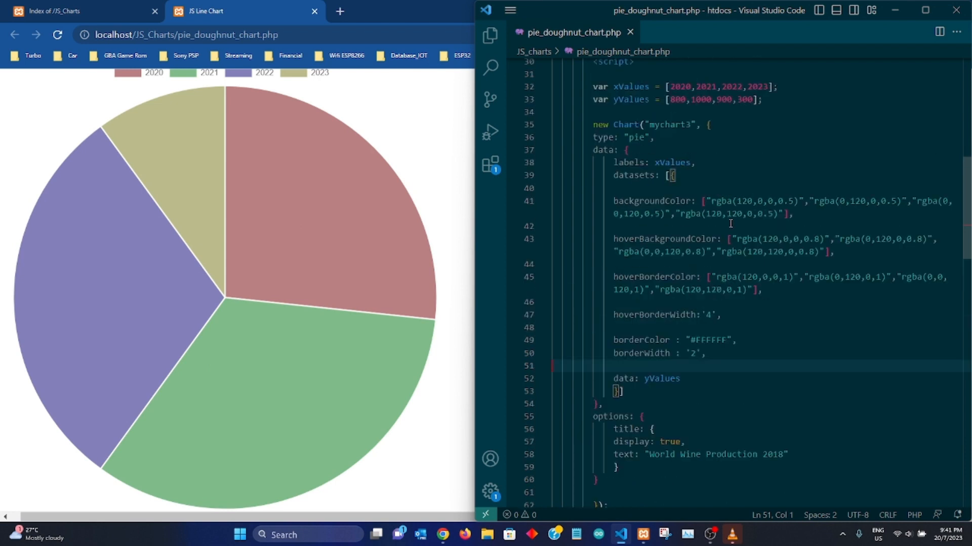
mouse_move(712, 259)
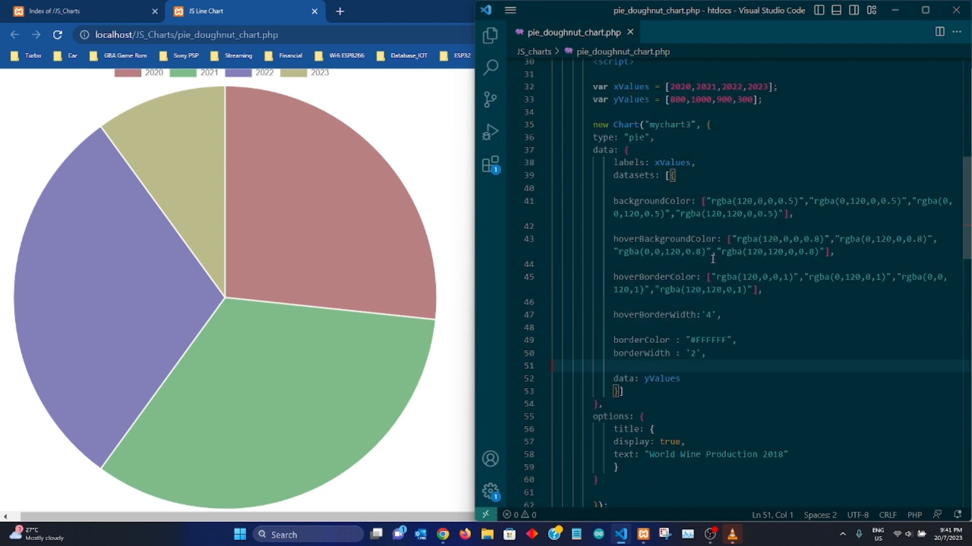
mouse_move(383, 209)
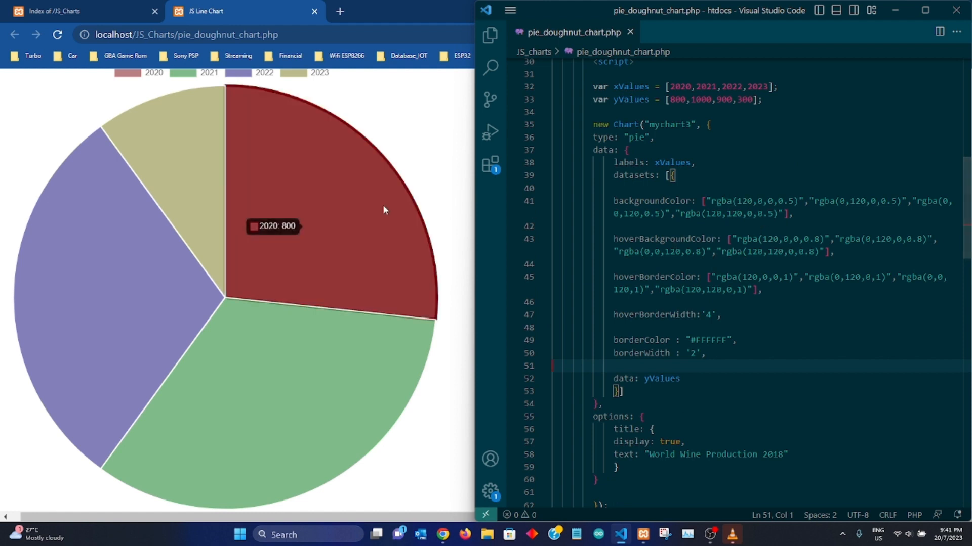
mouse_move(824, 229)
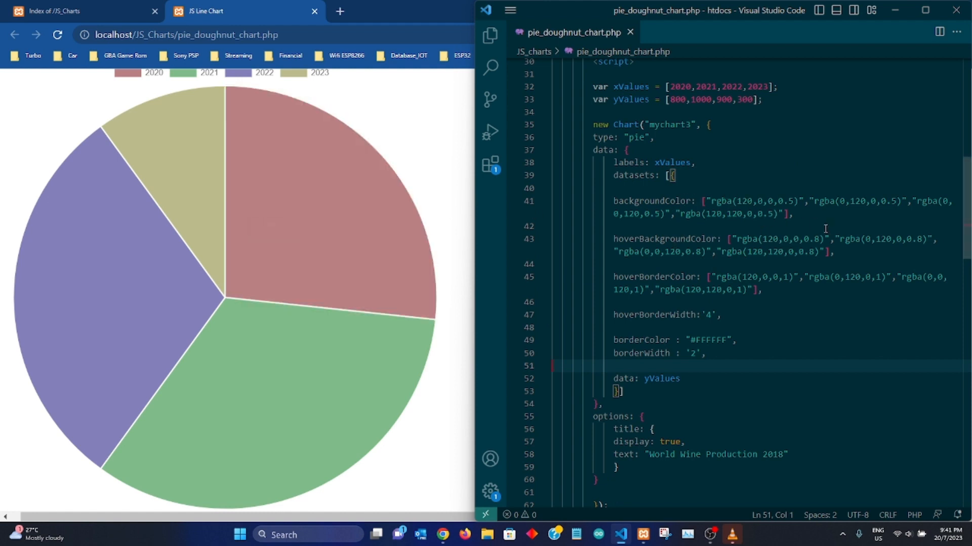
mouse_move(333, 224)
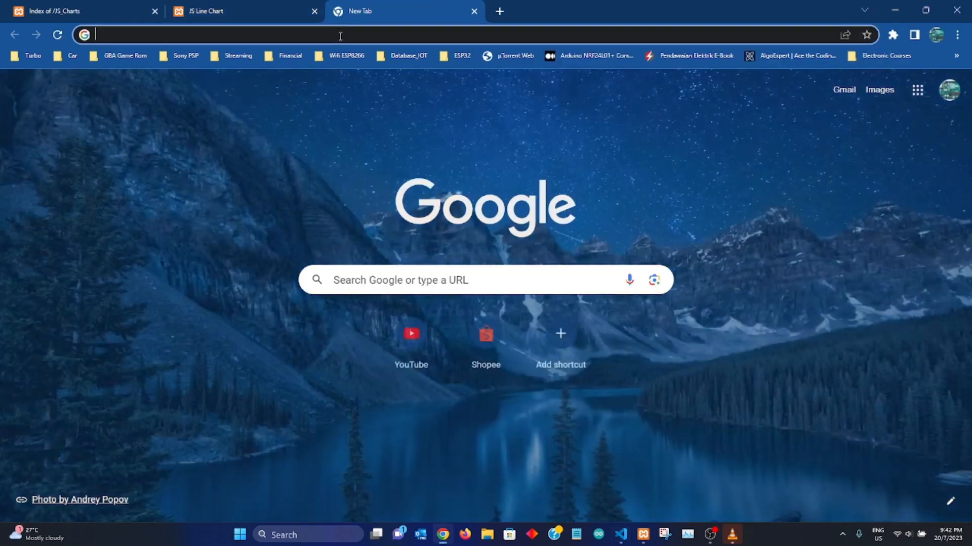
- Search 'js charts', reach chartjs.org's docs and the Doughnut and Pie Charts page
click(280, 236)
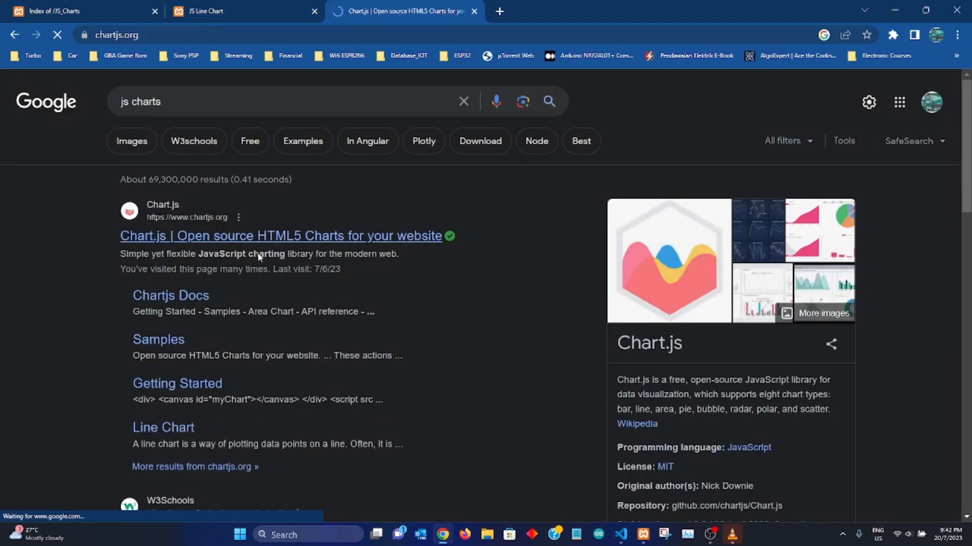
click(280, 236)
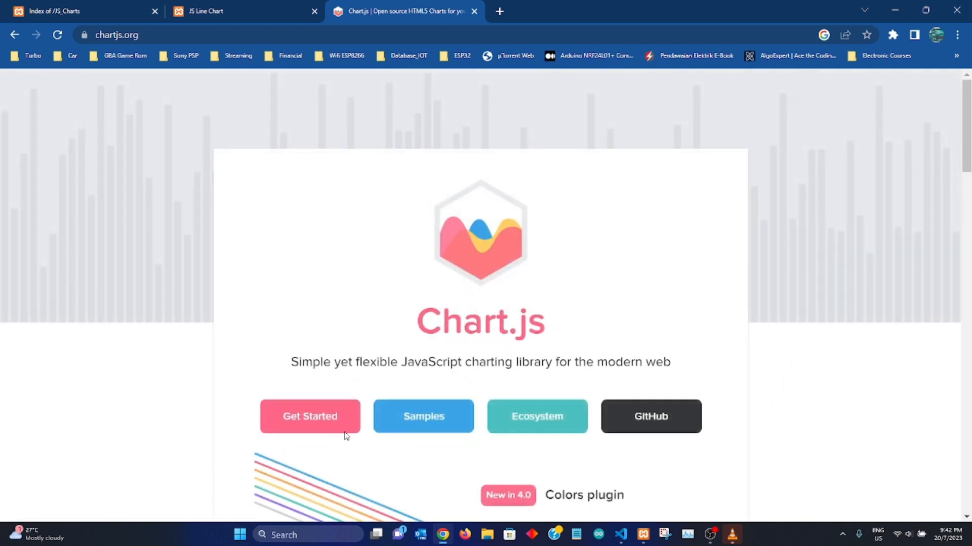
click(310, 416)
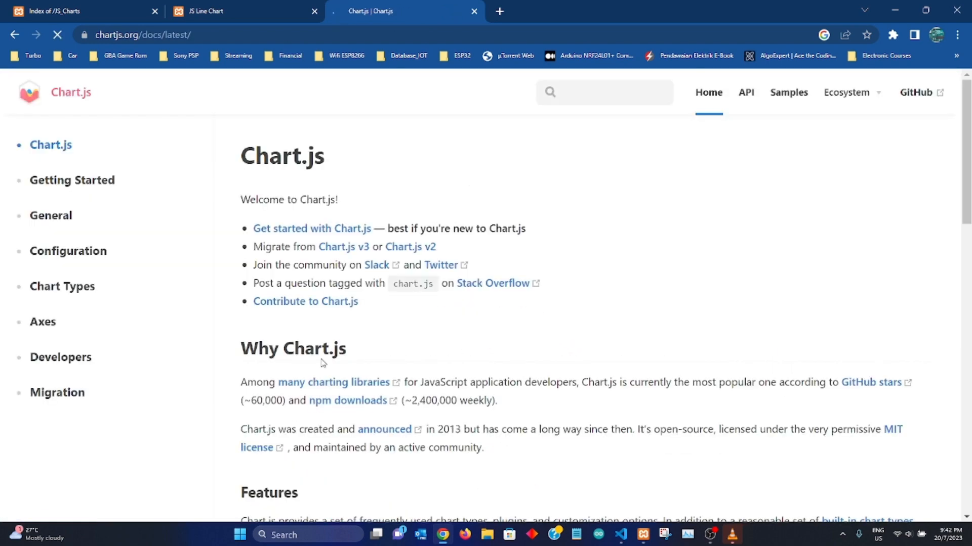
click(62, 285)
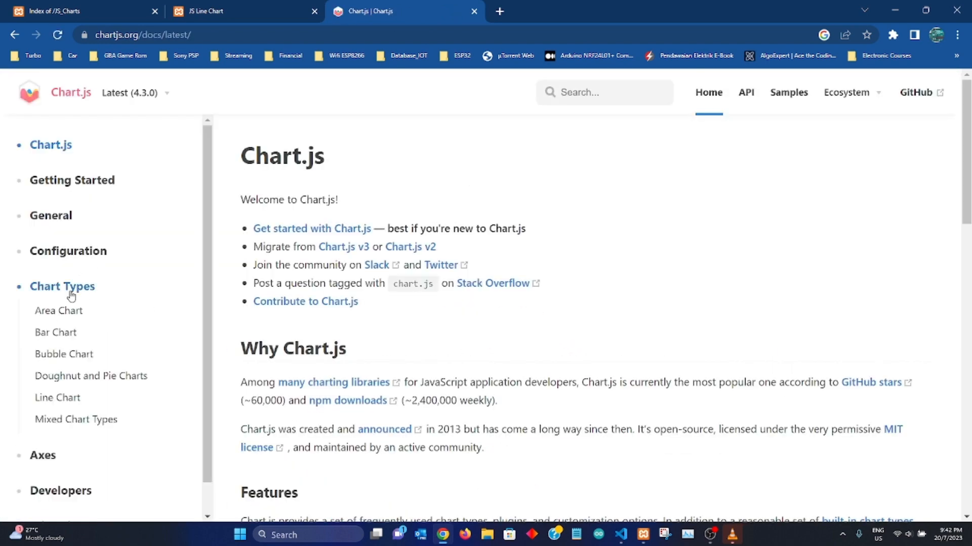
scroll(down, 3)
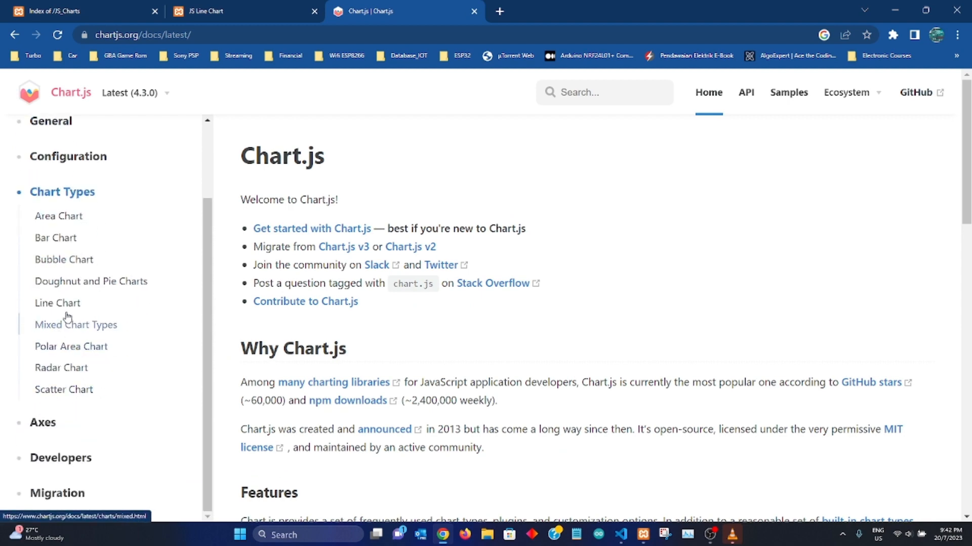
click(90, 281)
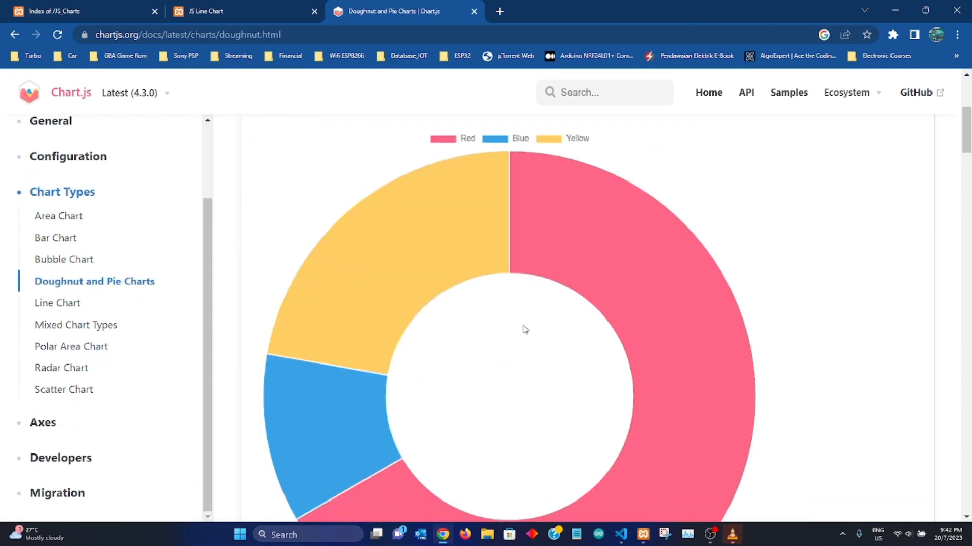
- Scroll down the docs to the Interactions table of hover styling properties
scroll(down, 3)
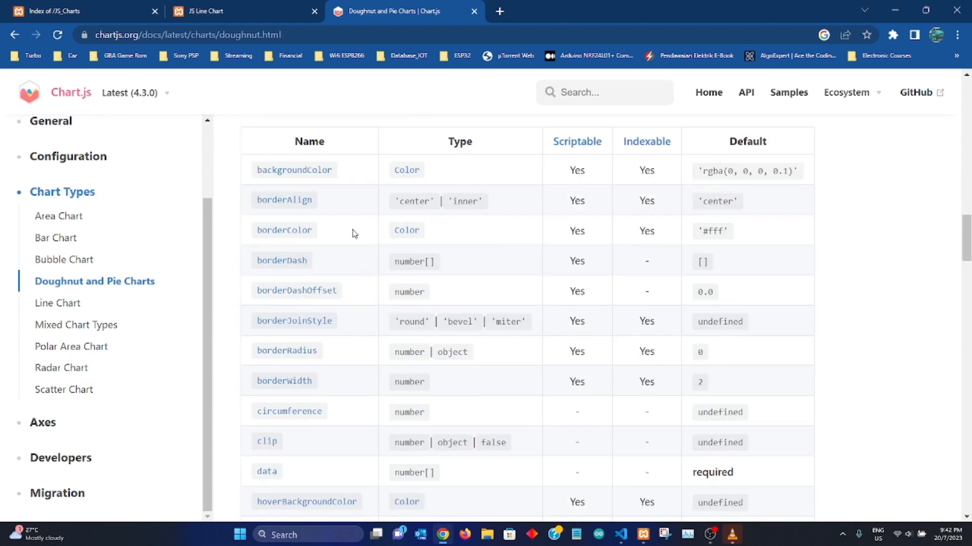
scroll(down, 3)
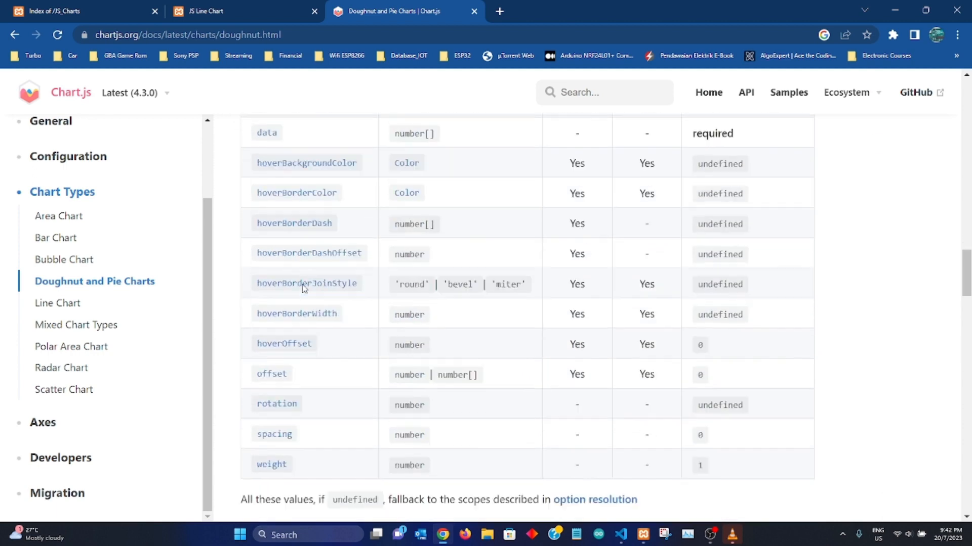
scroll(down, 3)
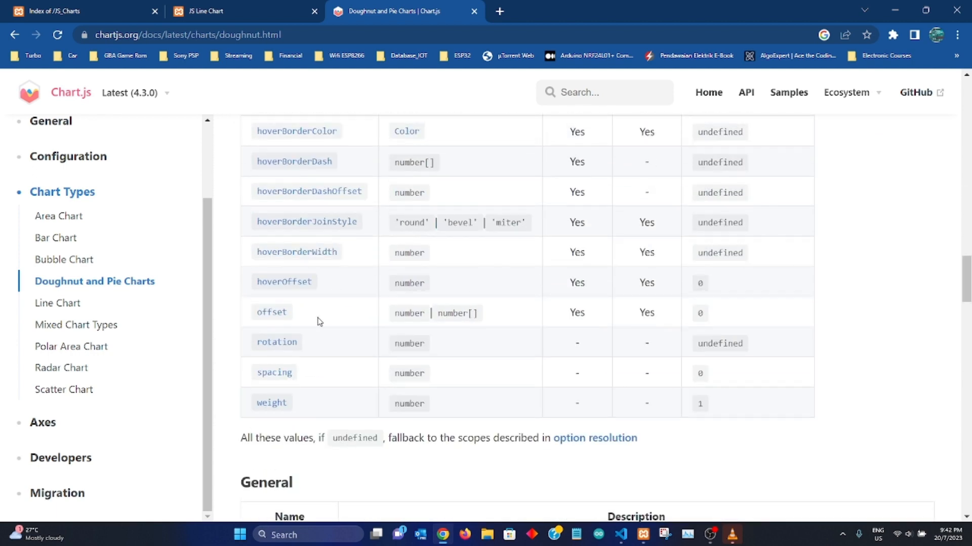
scroll(down, 3)
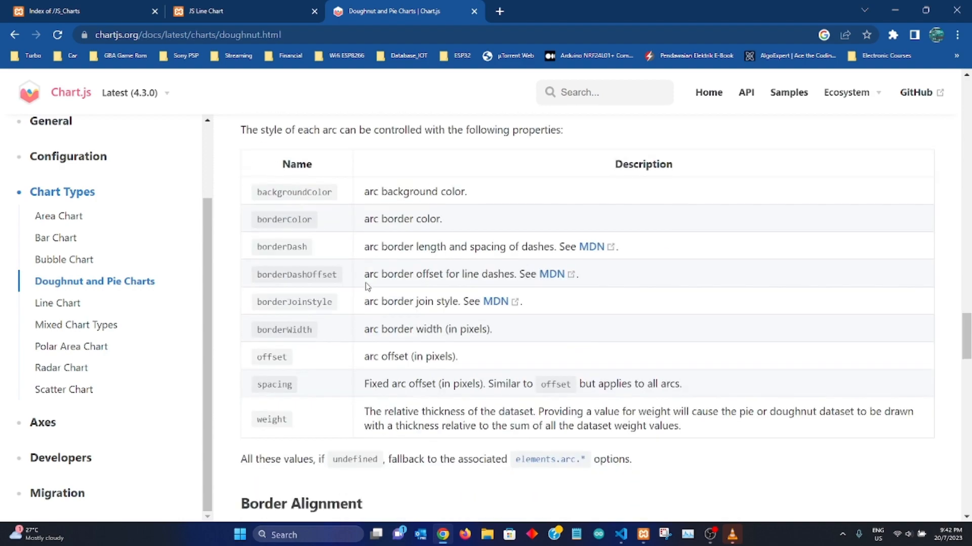
scroll(down, 3)
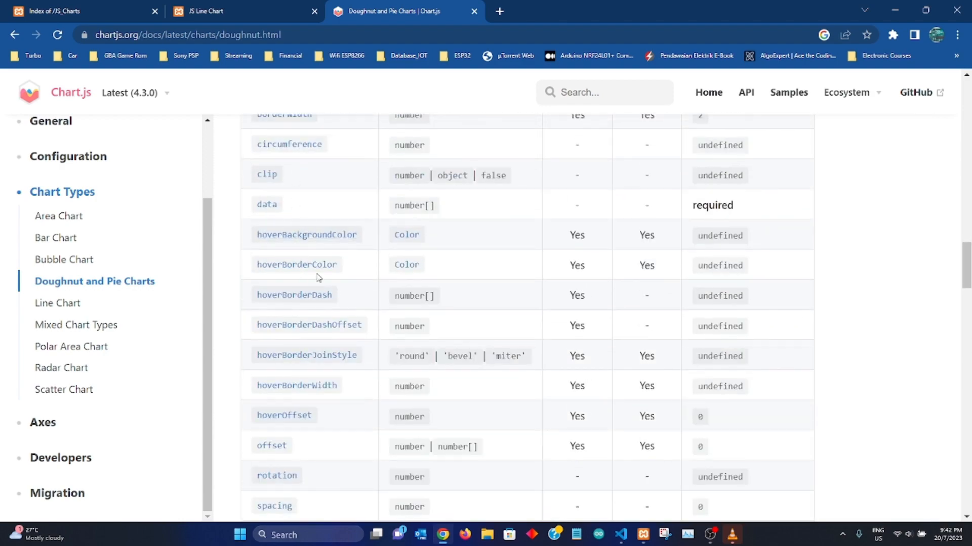
mouse_move(294, 294)
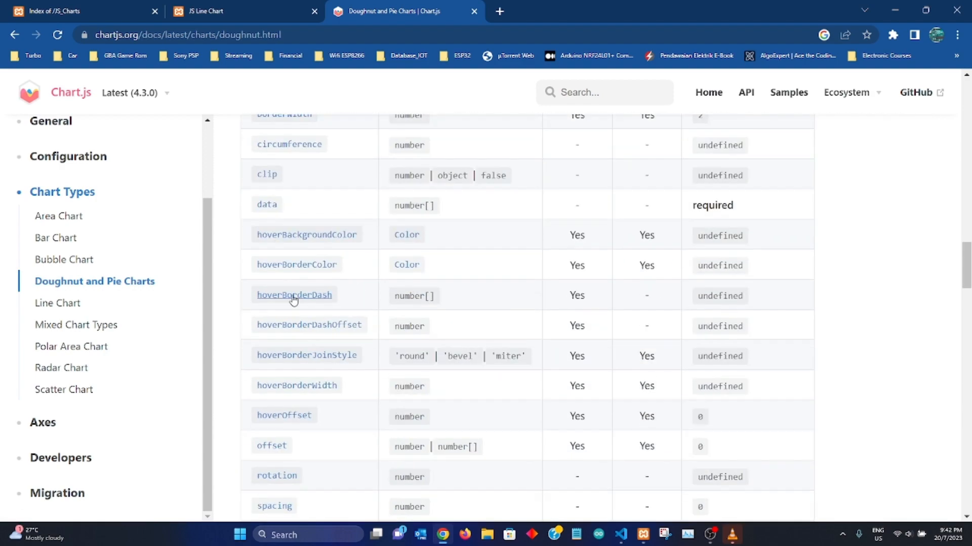
scroll(down, 3)
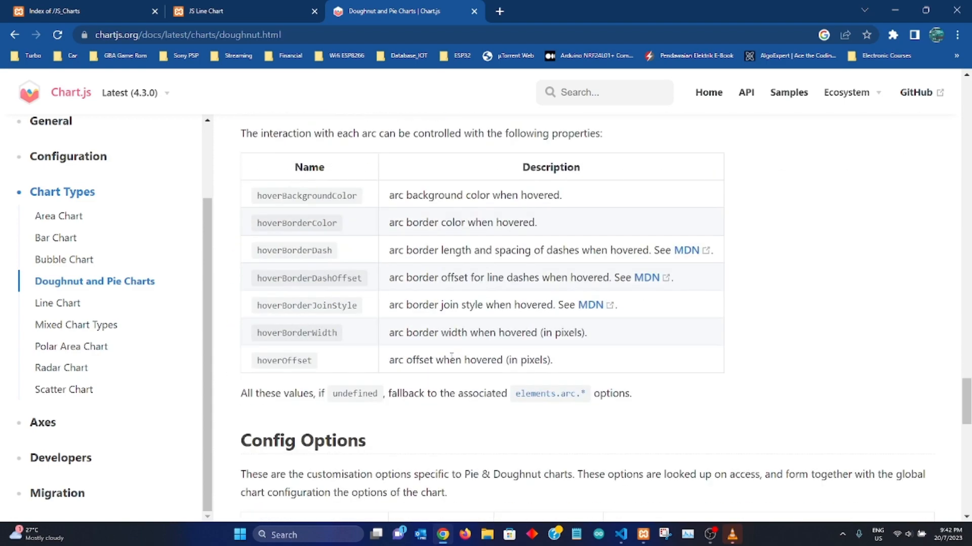
scroll(down, 3)
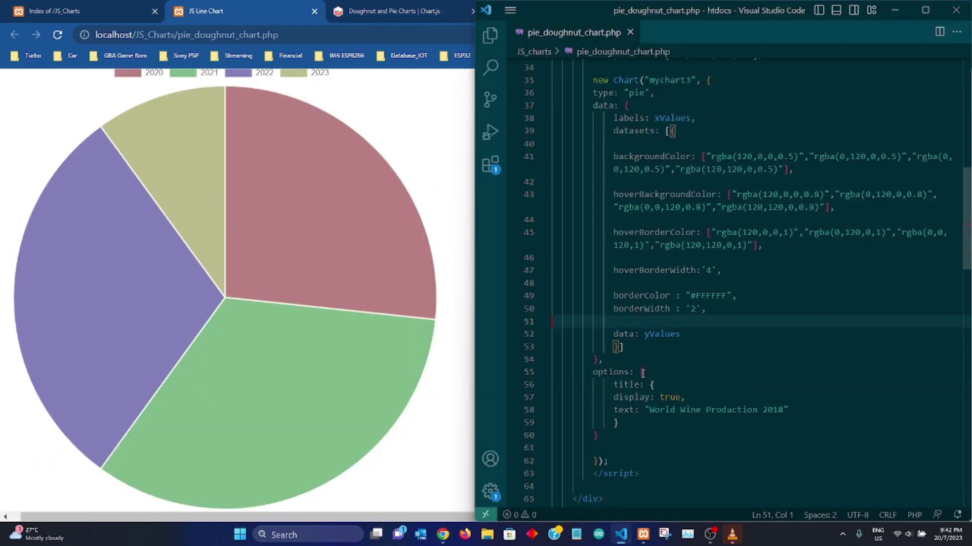
- Reload the page to show the 'World Wine Production 2018' title above the pie chart
scroll(down, 3)
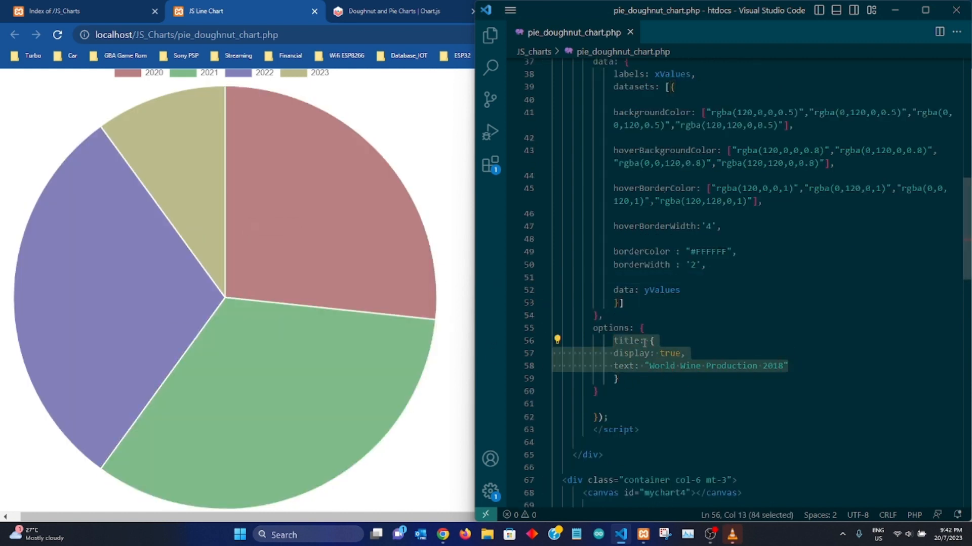
mouse_move(167, 261)
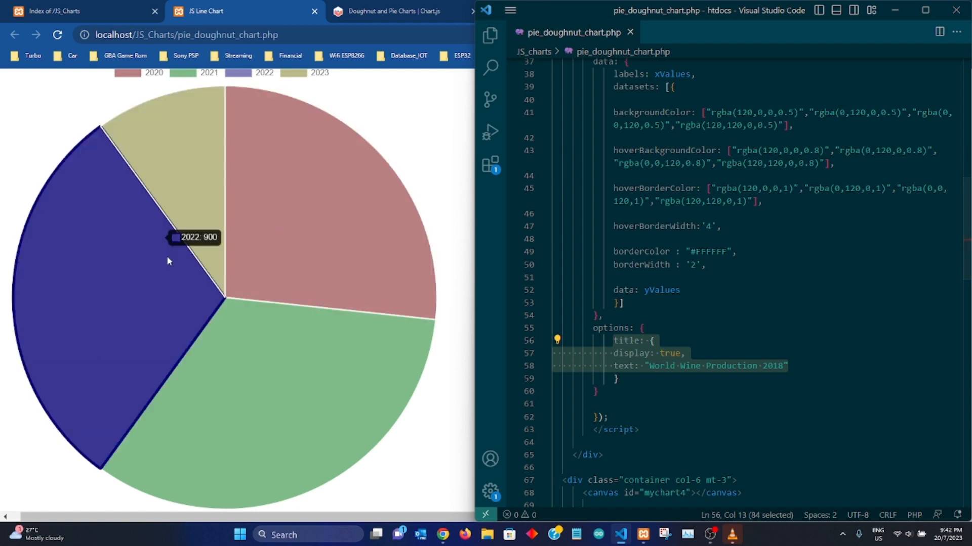
click(619, 378)
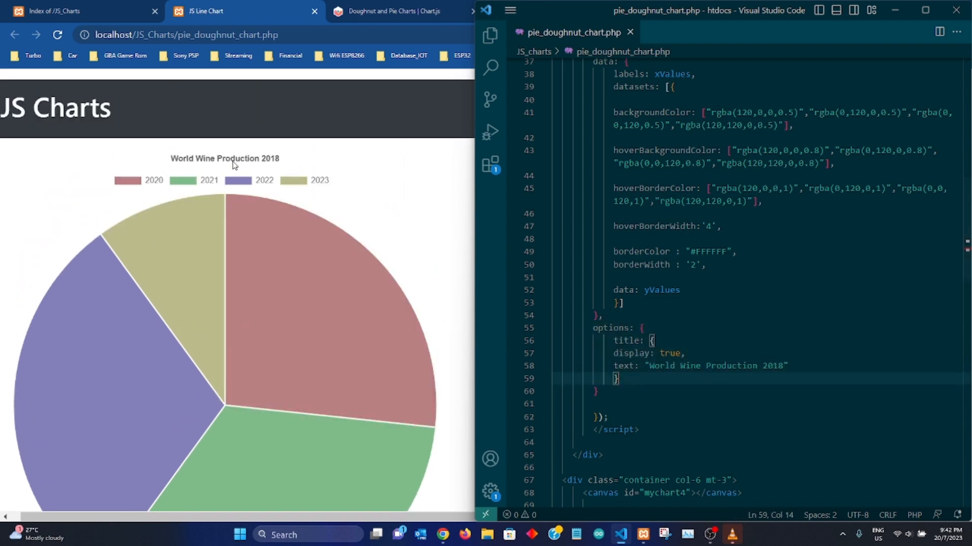
mouse_move(195, 219)
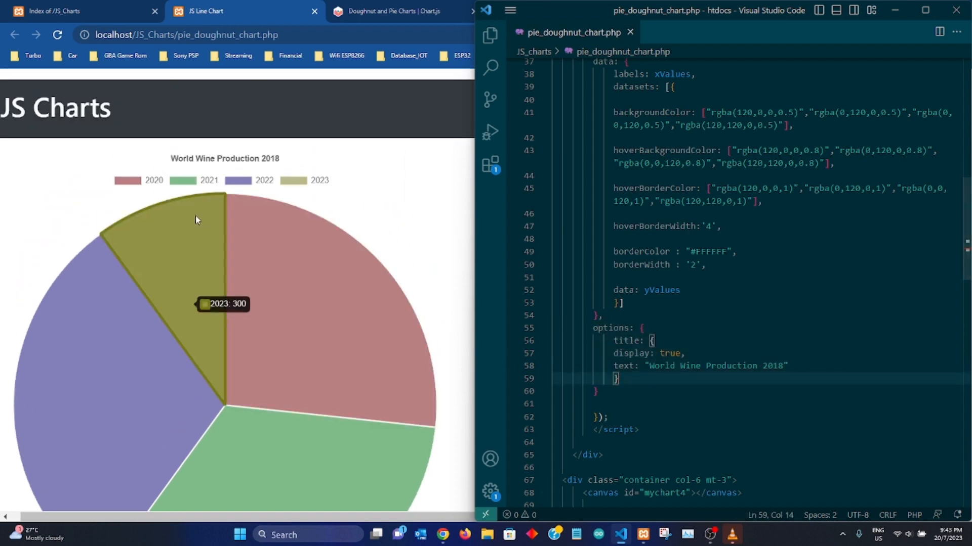
mouse_move(186, 185)
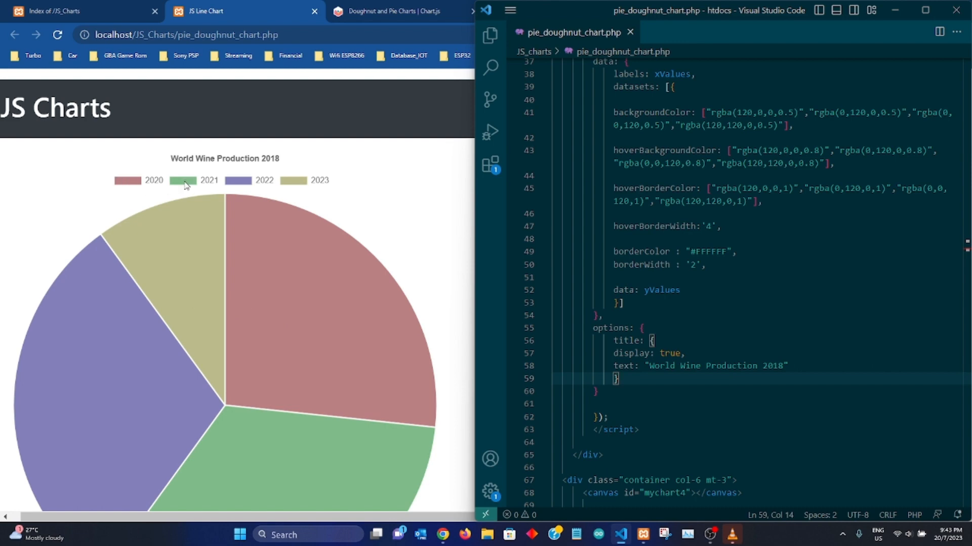
mouse_move(391, 354)
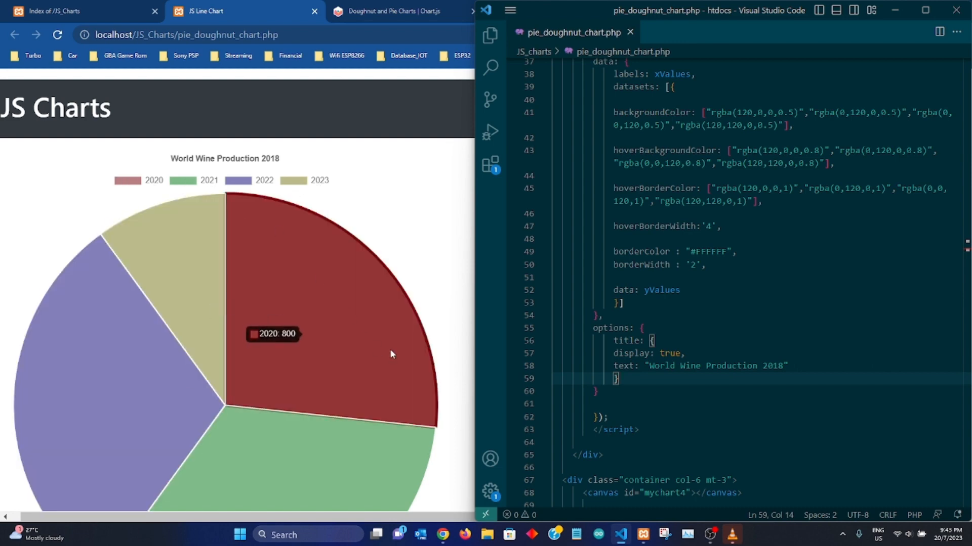
mouse_move(756, 377)
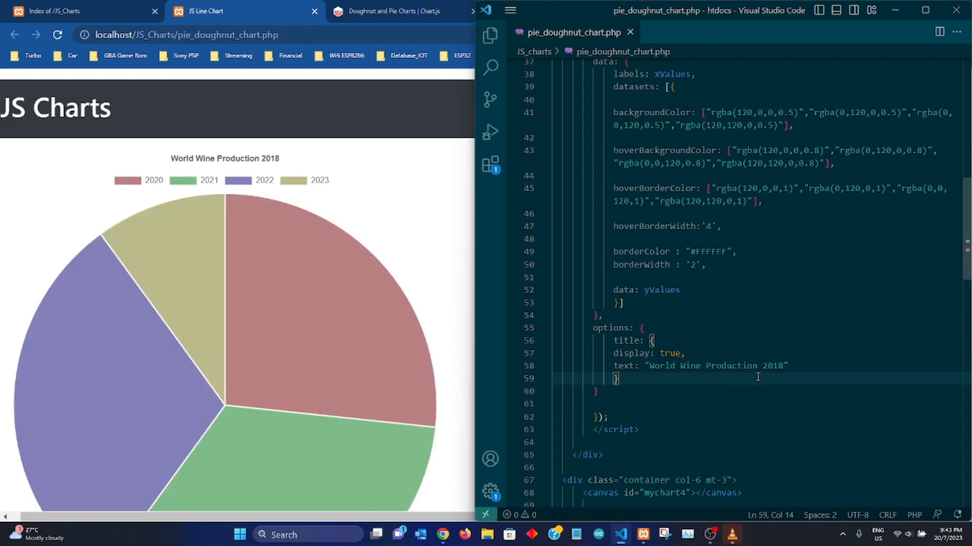
scroll(down, 3)
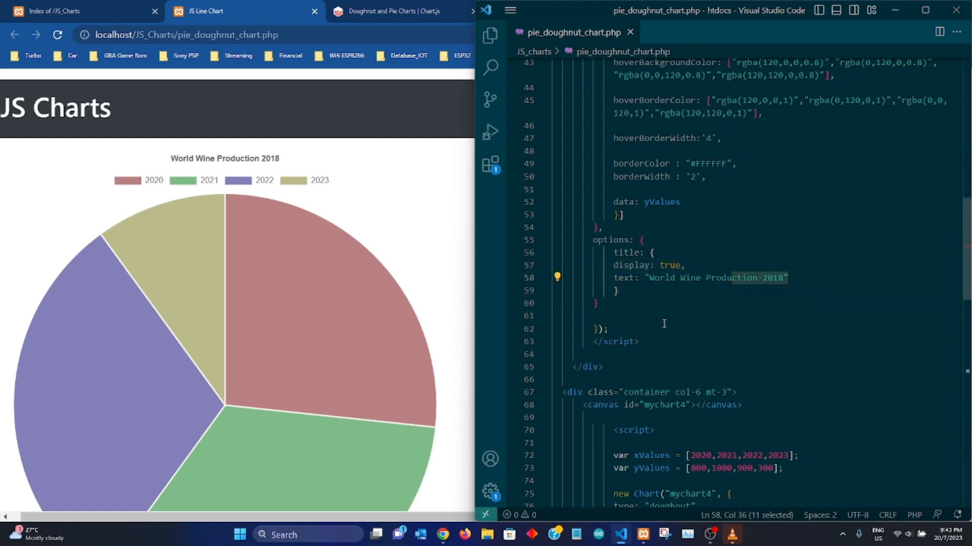
mouse_move(123, 360)
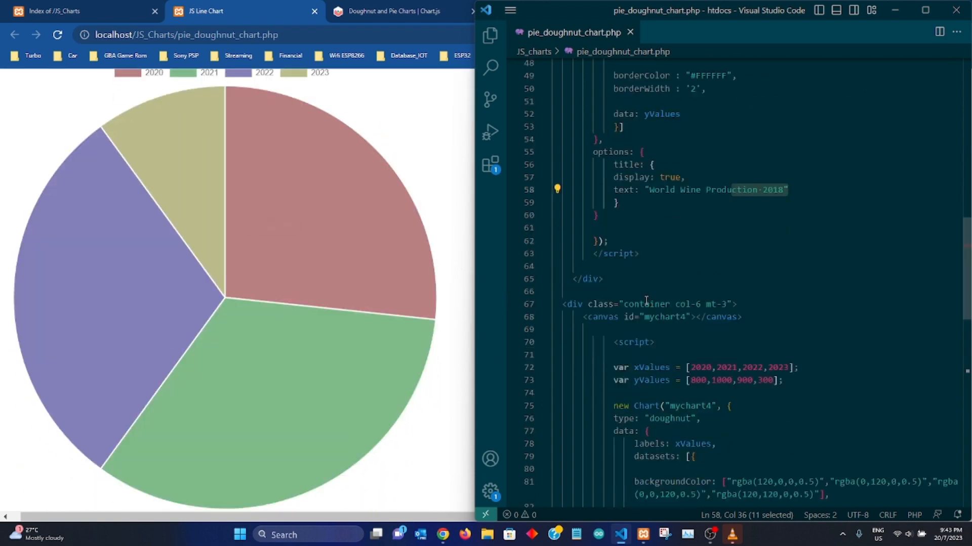
- Review the mychart4 script and confirm its chart type is 'doughnut'
scroll(down, 3)
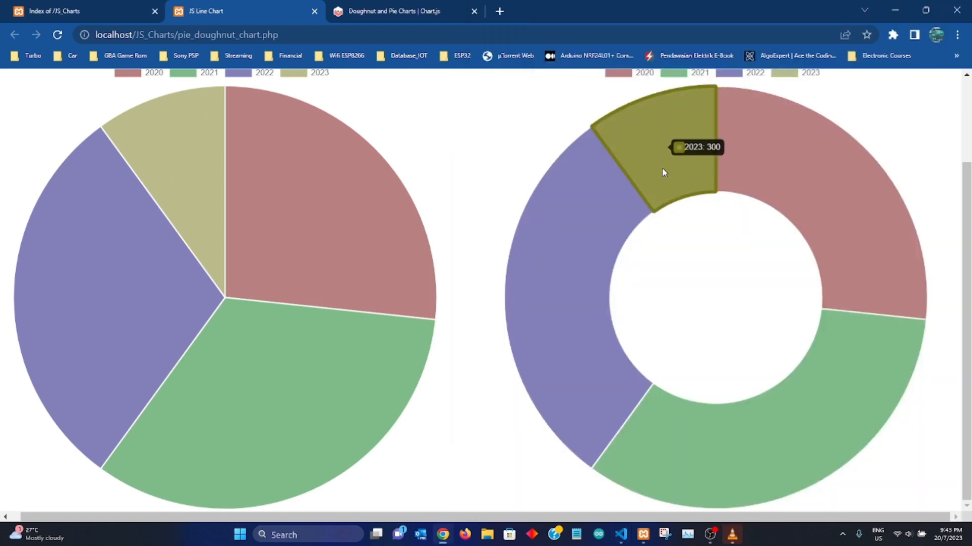
mouse_move(607, 540)
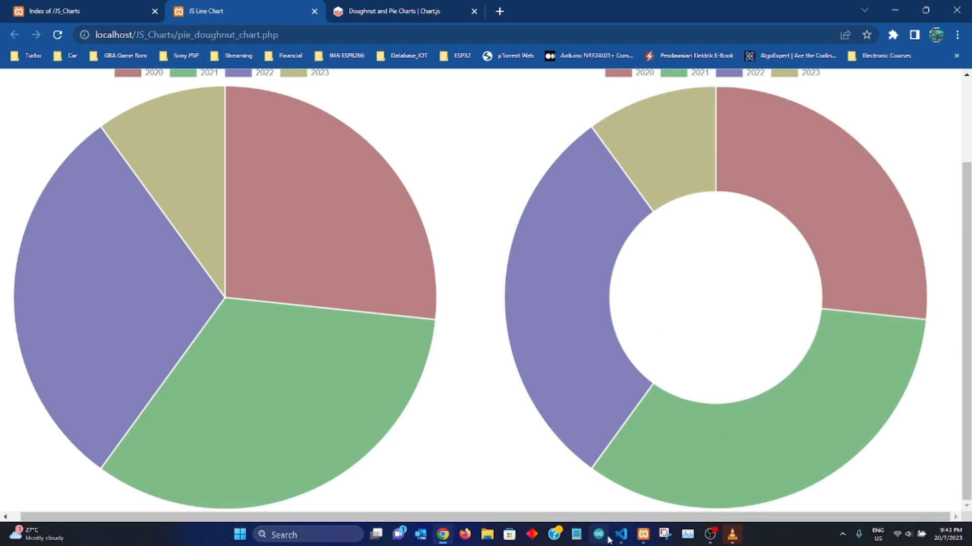
click(619, 534)
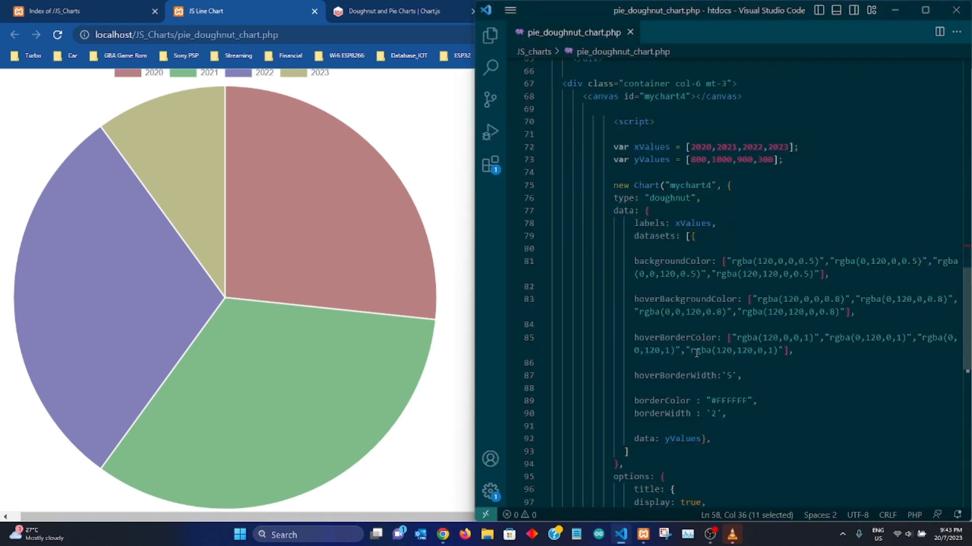
mouse_move(692, 365)
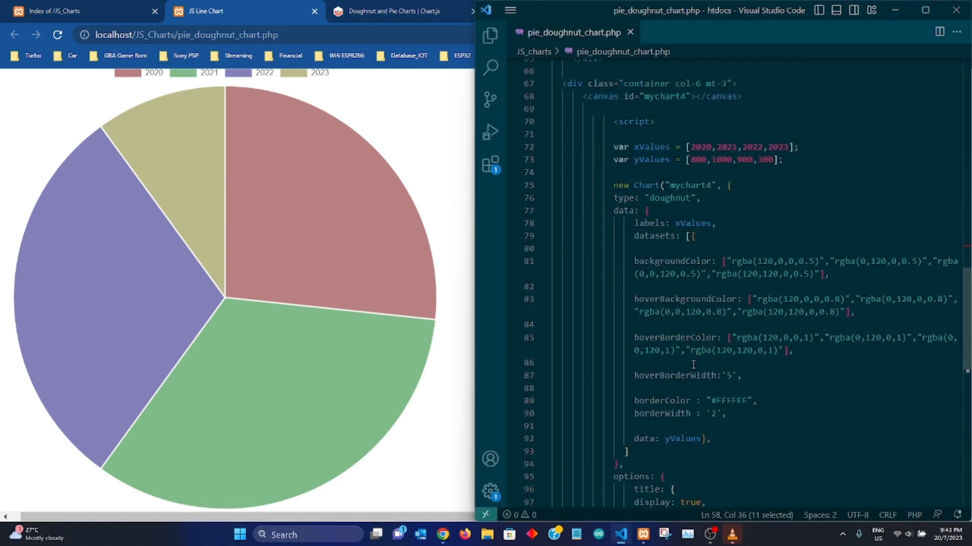
scroll(down, 3)
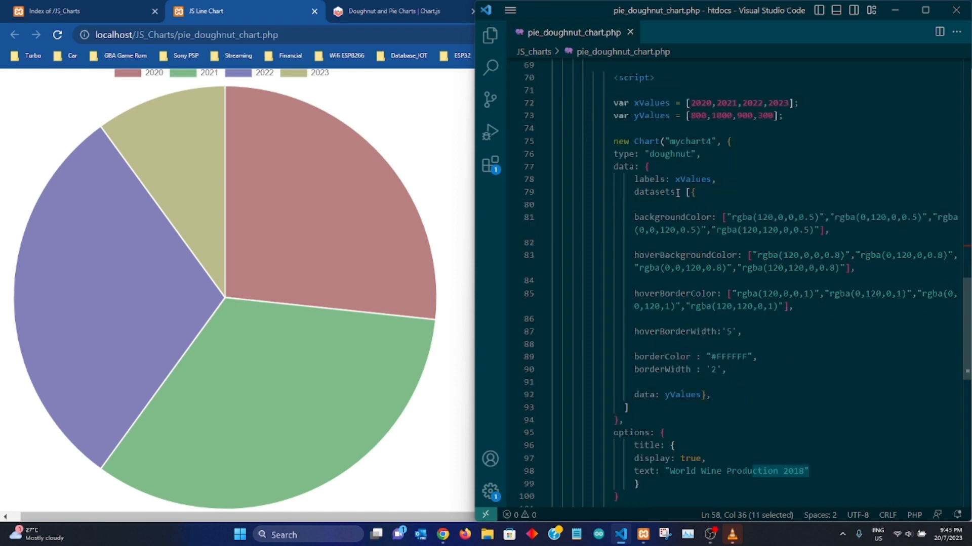
double_click(669, 154)
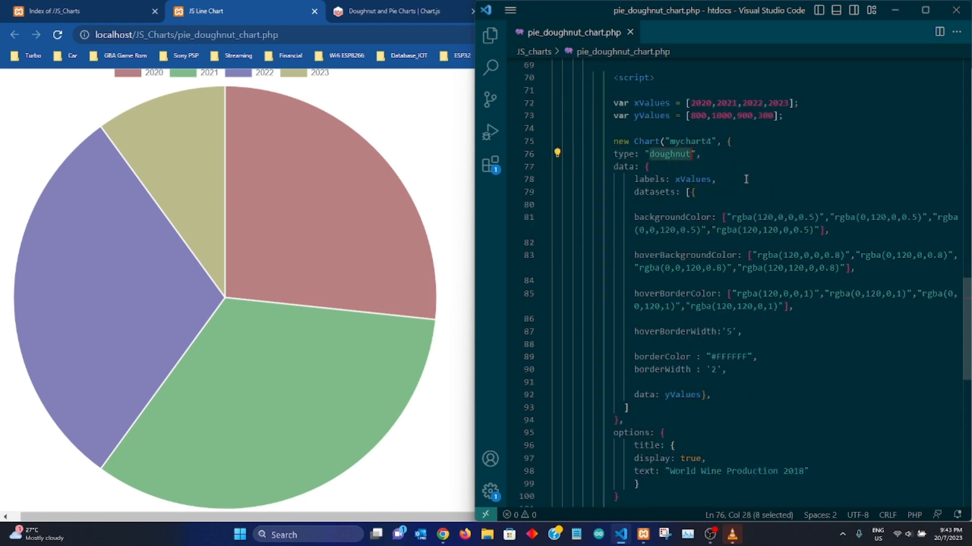
click(662, 142)
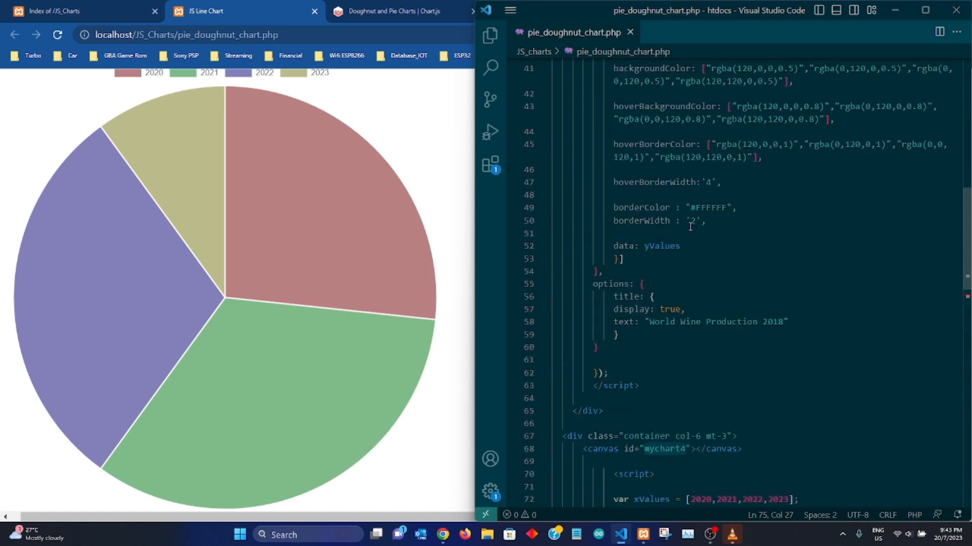
- Compare the doughnut's hover colours and #FFFFFF borders with the pie code above
scroll(up, 3)
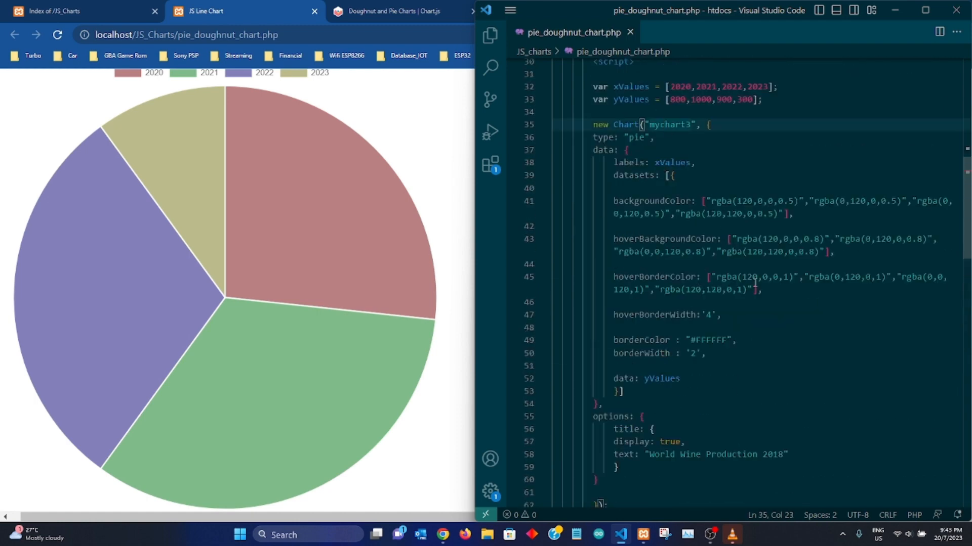
scroll(down, 3)
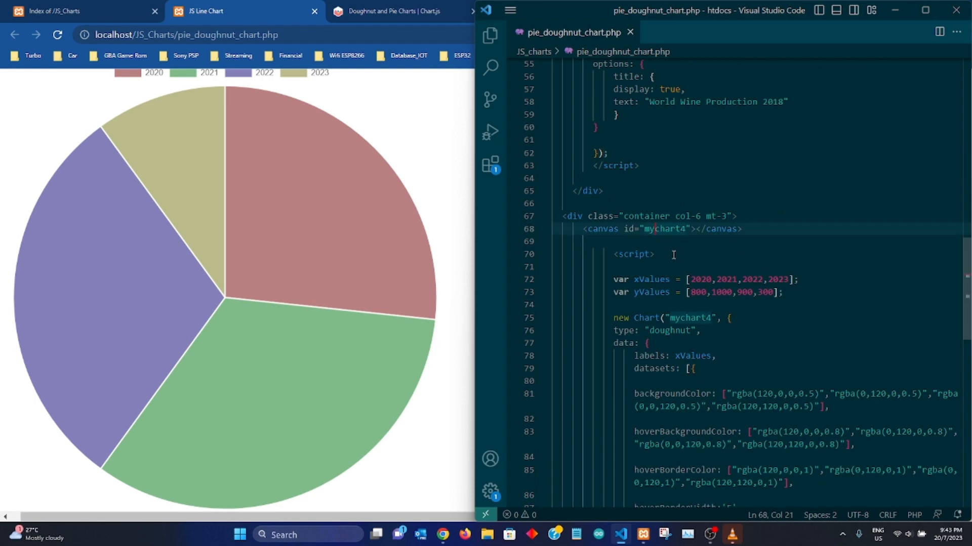
scroll(down, 3)
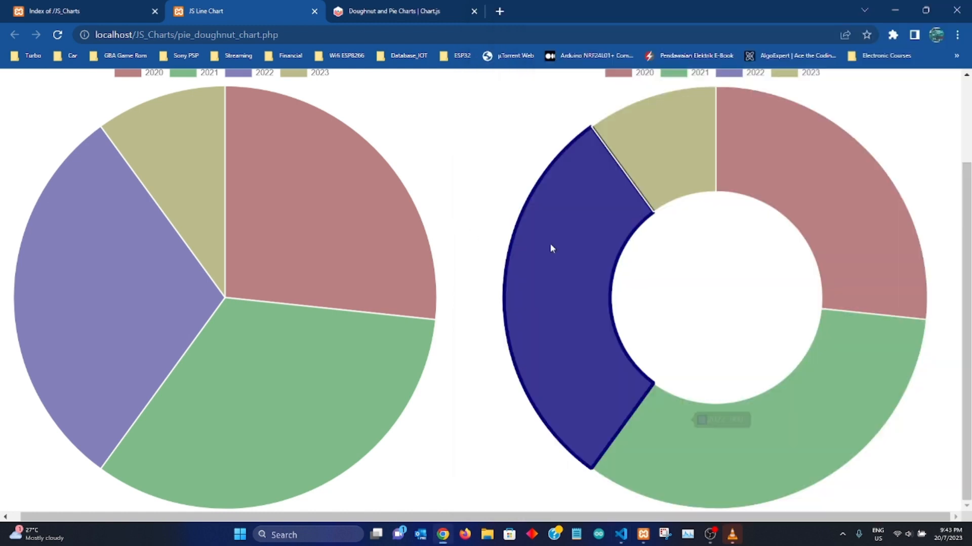
mouse_move(496, 140)
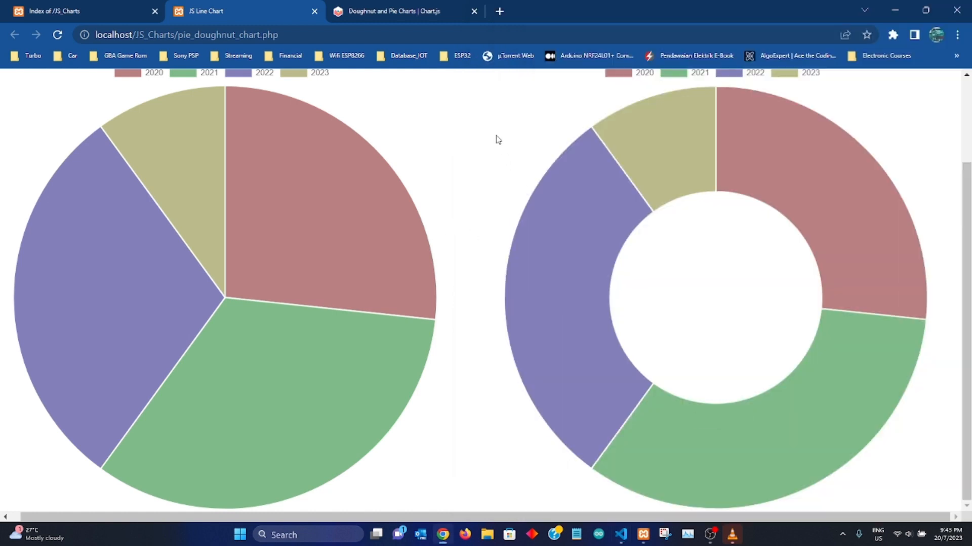
mouse_move(488, 128)
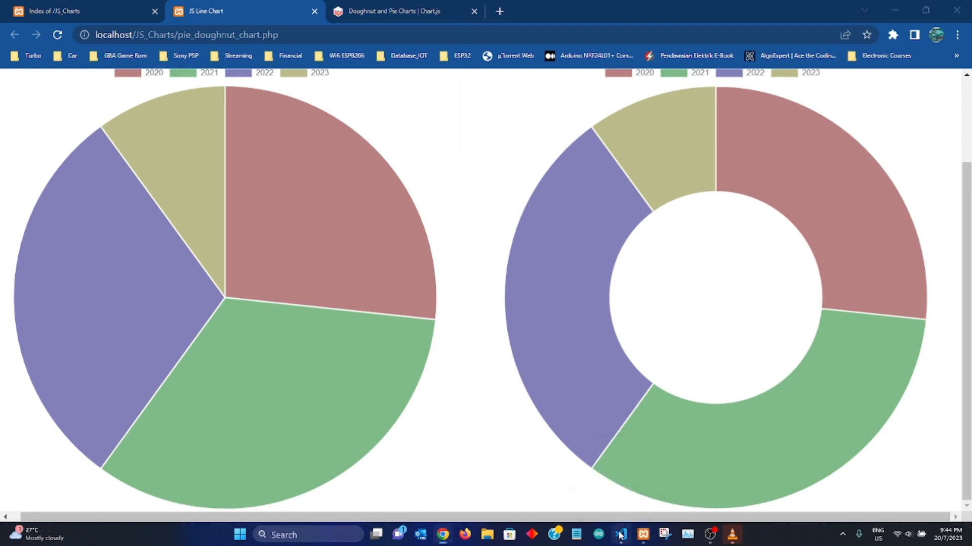
- Show the 'JS Charts' header with both charts titled 'World Wine Production 2018'
click(621, 534)
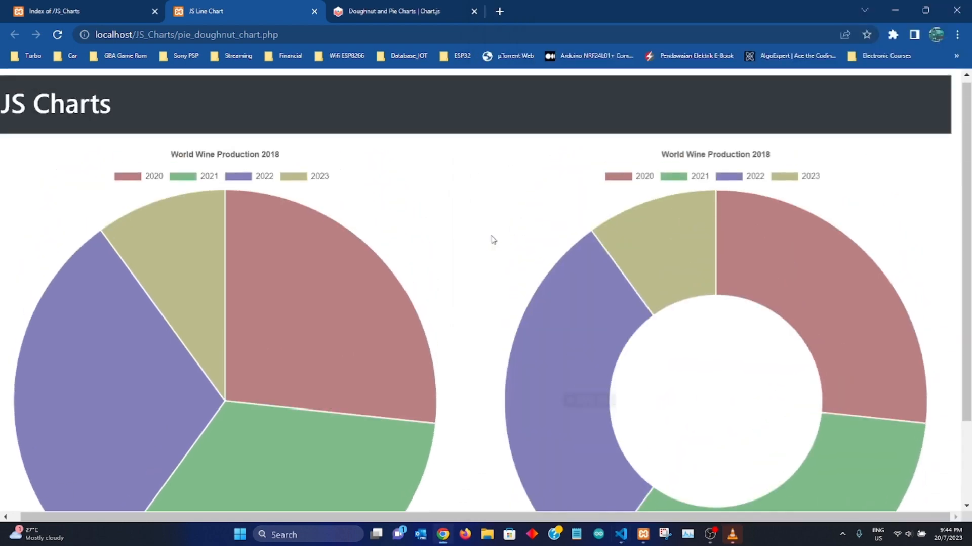
mouse_move(505, 388)
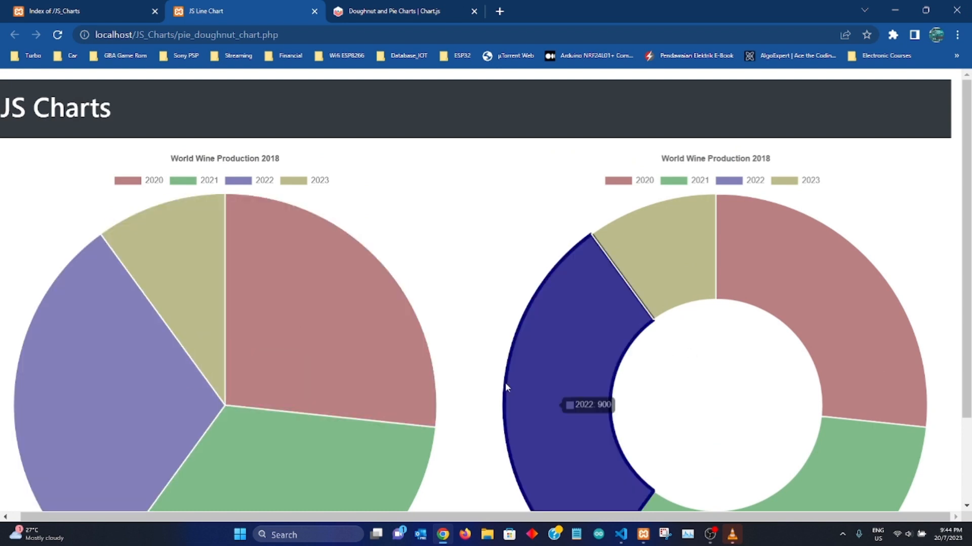
mouse_move(233, 283)
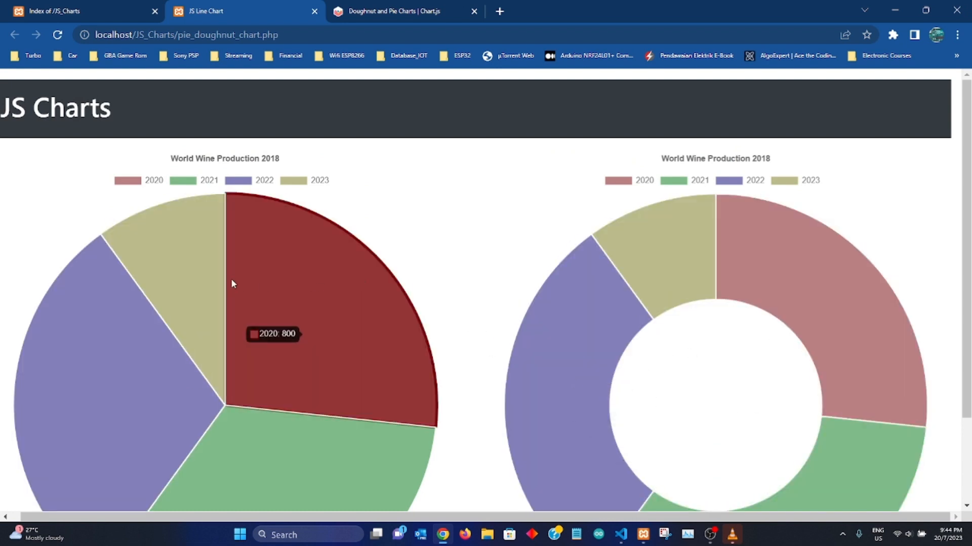
mouse_move(474, 338)
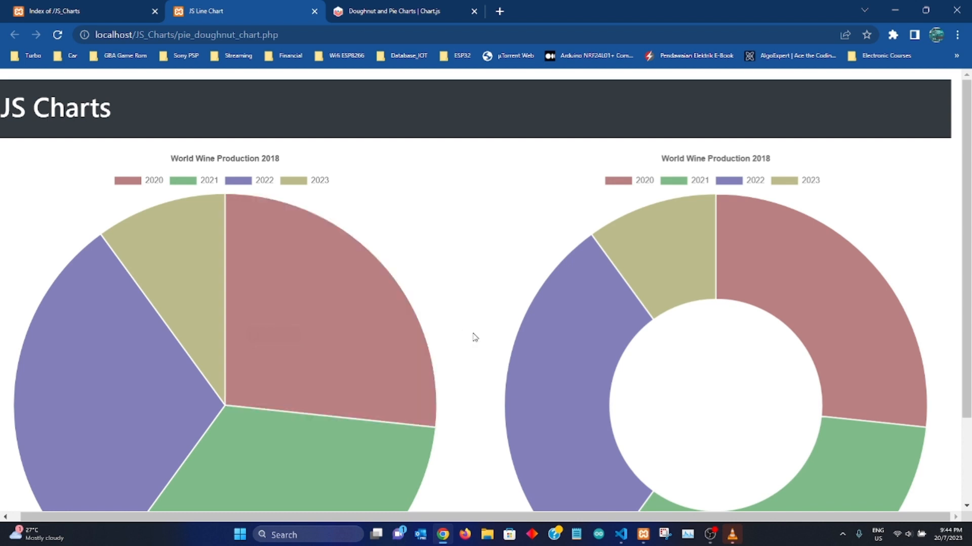
mouse_move(437, 194)
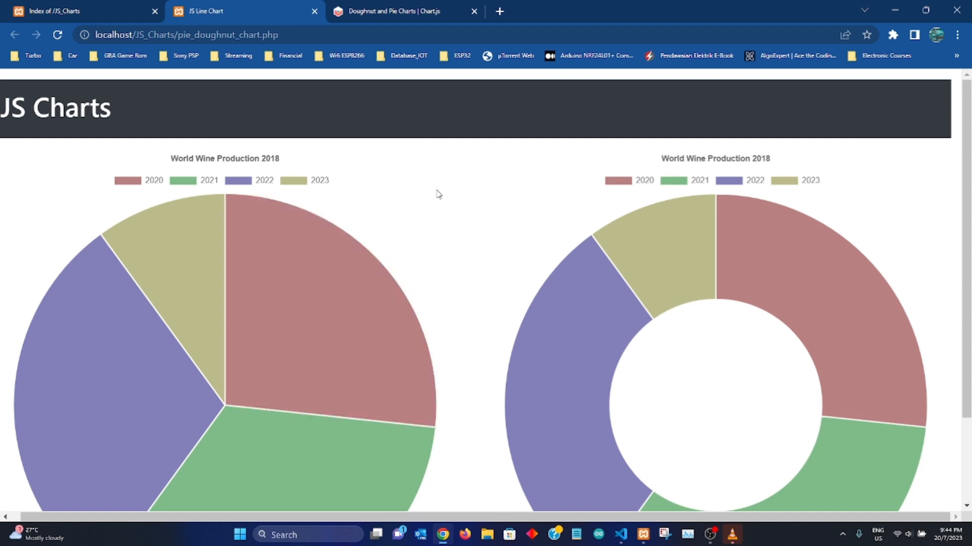
mouse_move(453, 197)
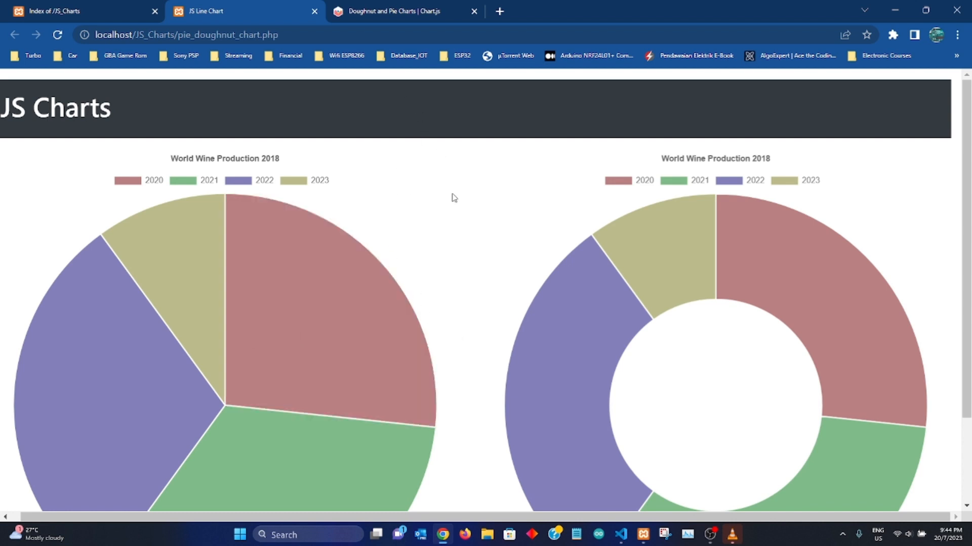
mouse_move(689, 260)
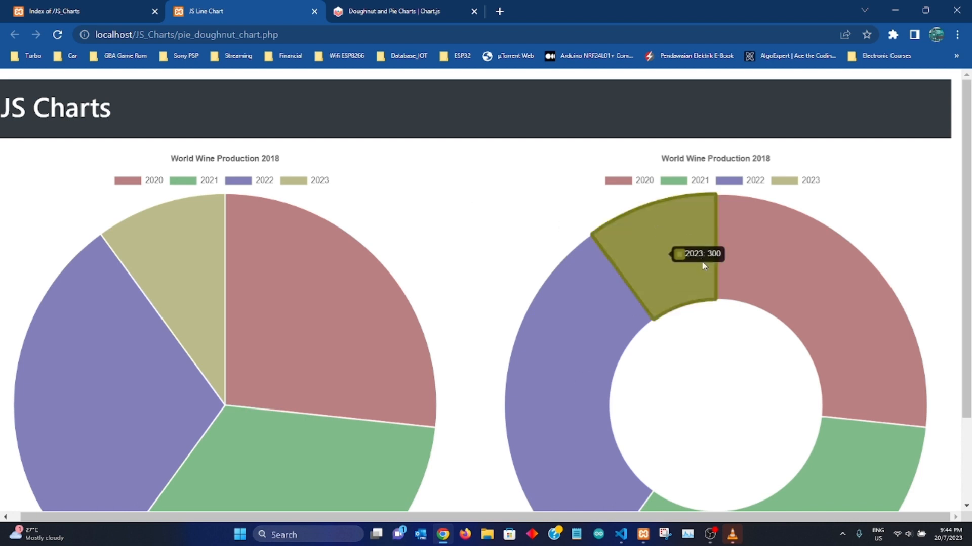
mouse_move(688, 281)
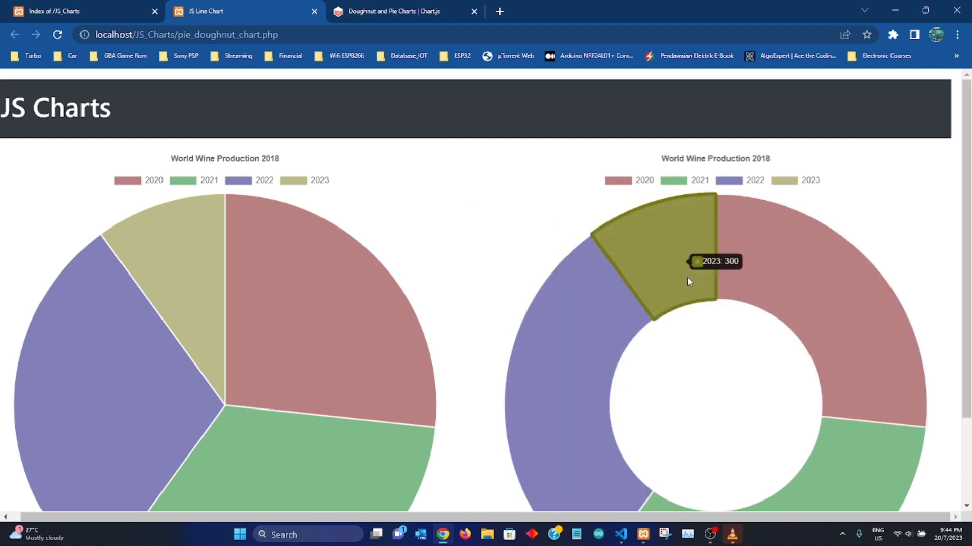
mouse_move(384, 262)
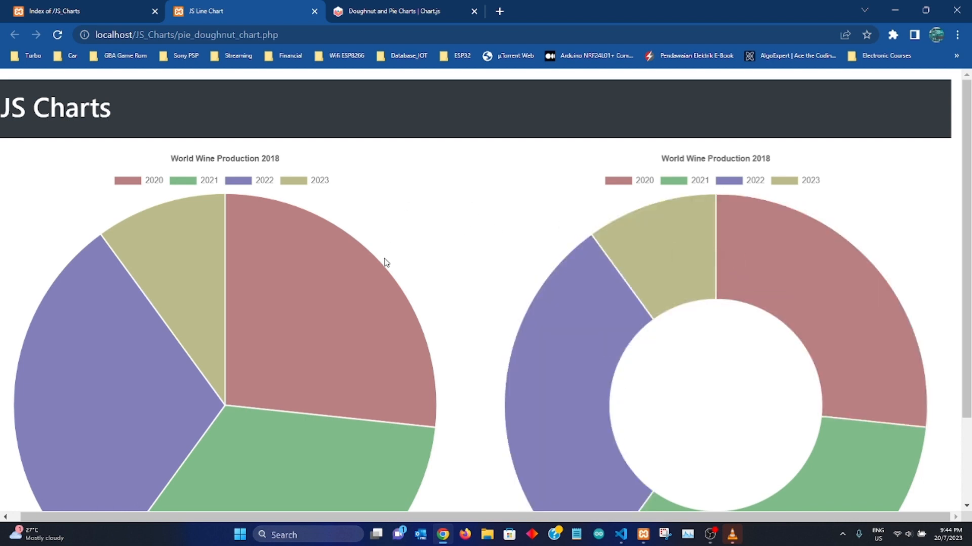
mouse_move(205, 175)
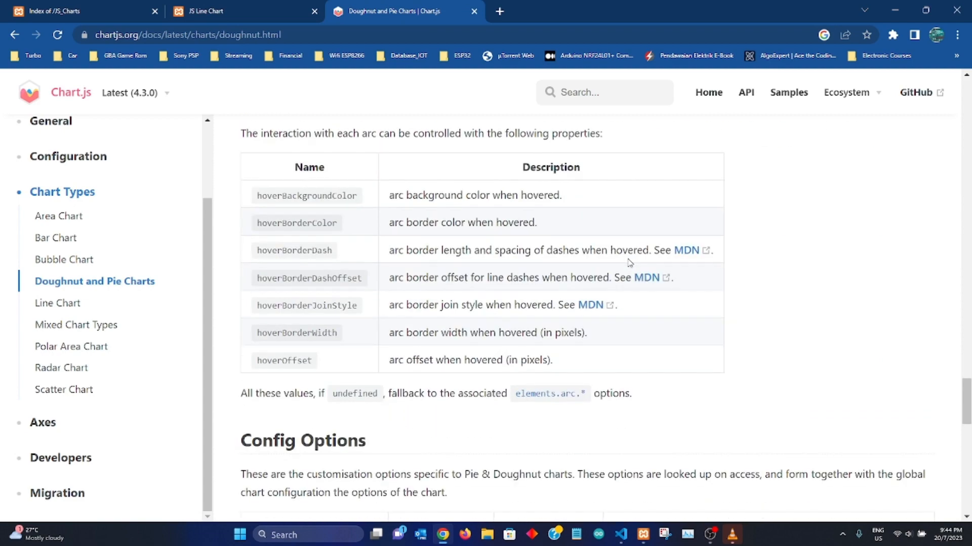
- Scroll the Chart.js docs through hover properties, Config Options and Default Options tables
scroll(down, 3)
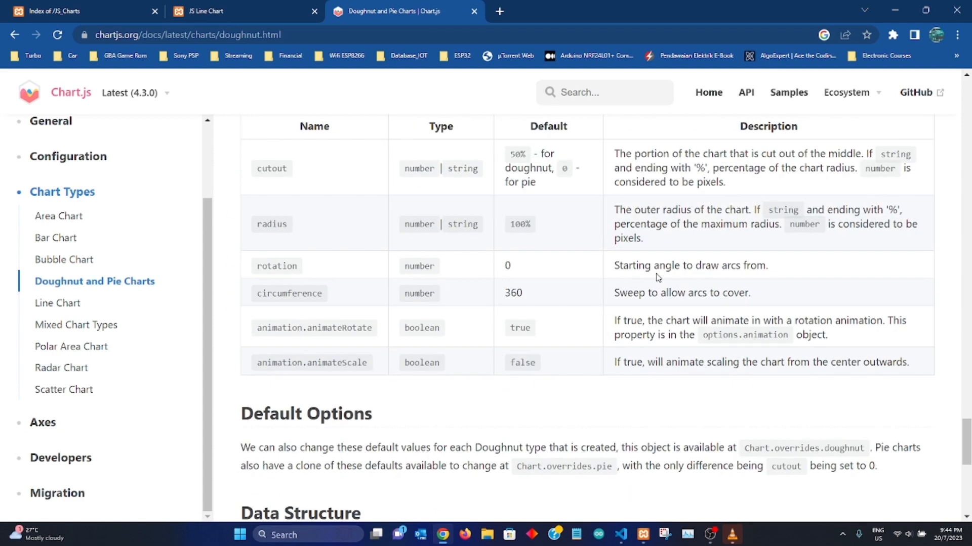
scroll(down, 3)
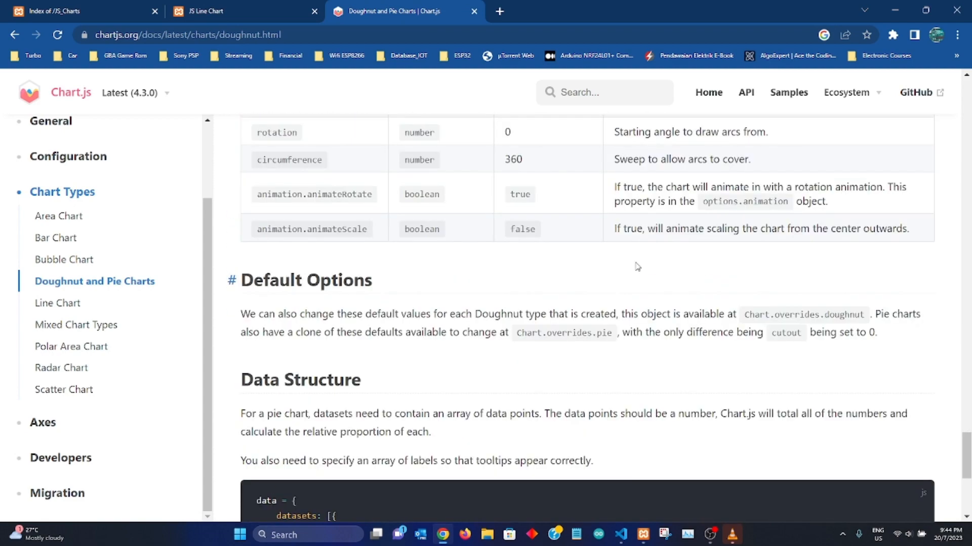
scroll(up, 3)
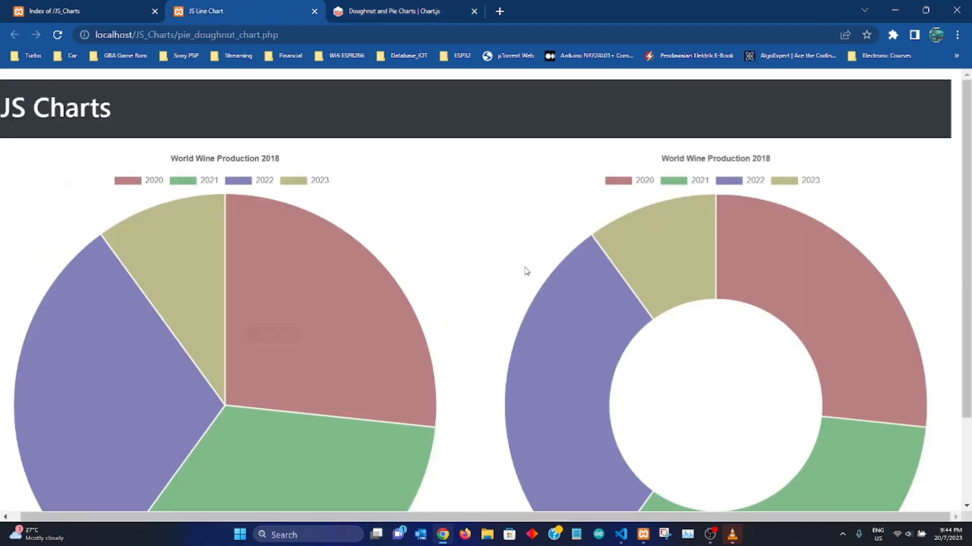
mouse_move(663, 248)
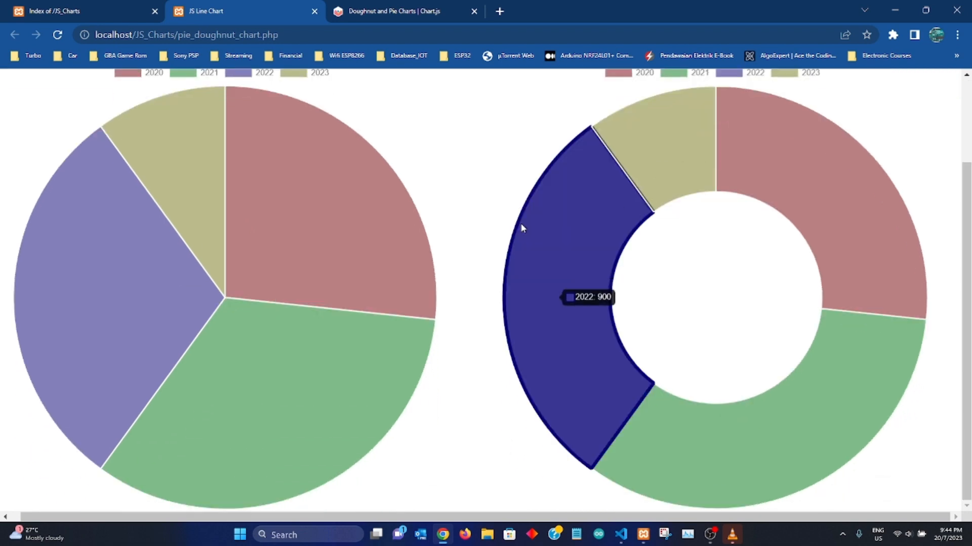
- Scroll the localhost page back up to the 'JS Charts' heading with both charts
scroll(up, 3)
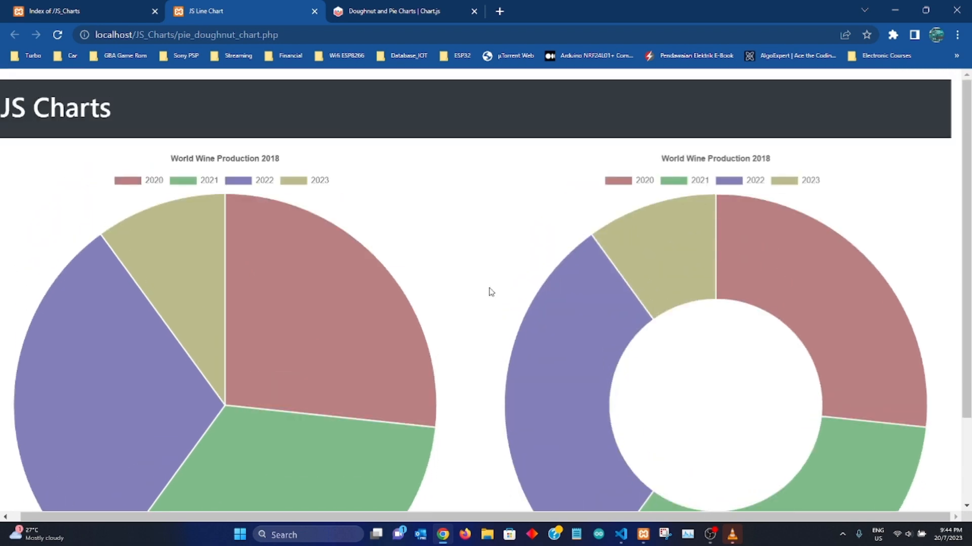
mouse_move(483, 294)
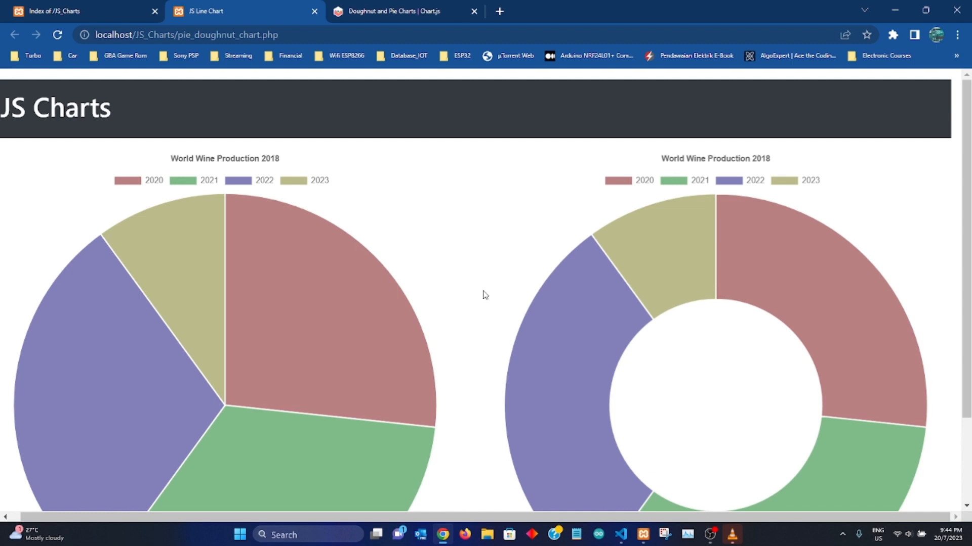